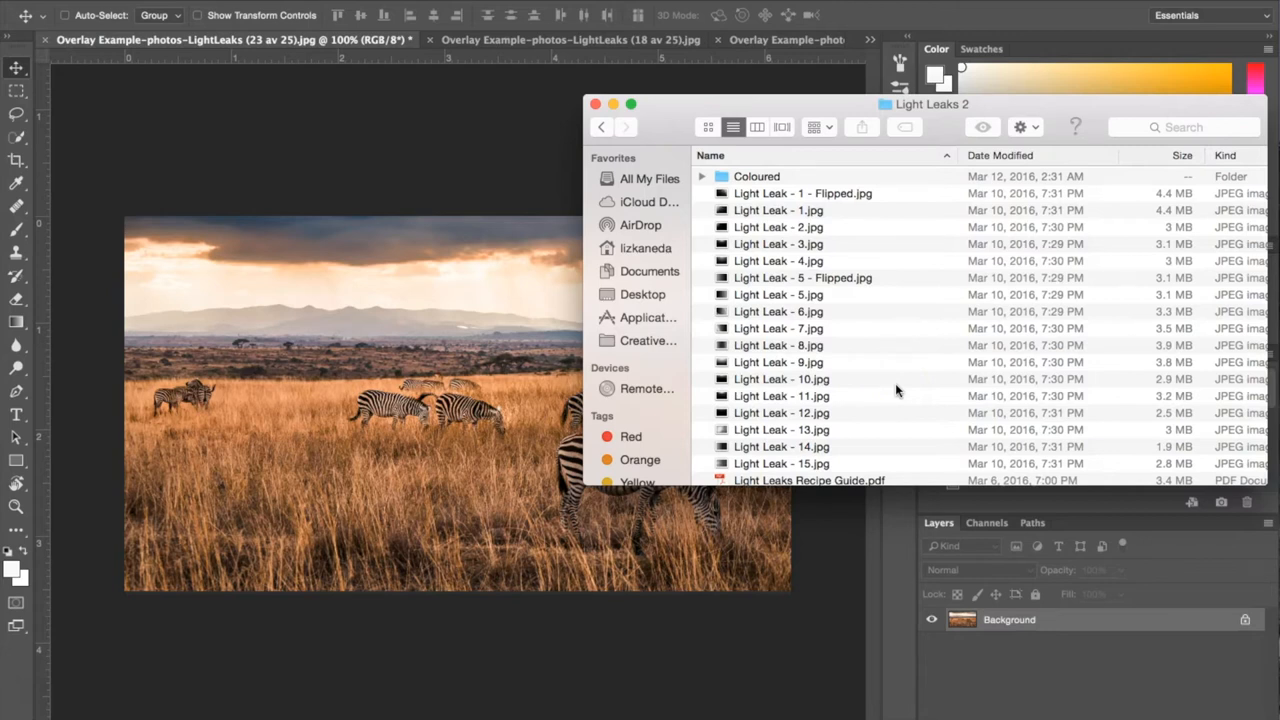
Place Light Leak - 12.jpg from the Light Leaks 2 folder into the zebra photo.
{"action": "left_click", "coordinate": [781, 412]}
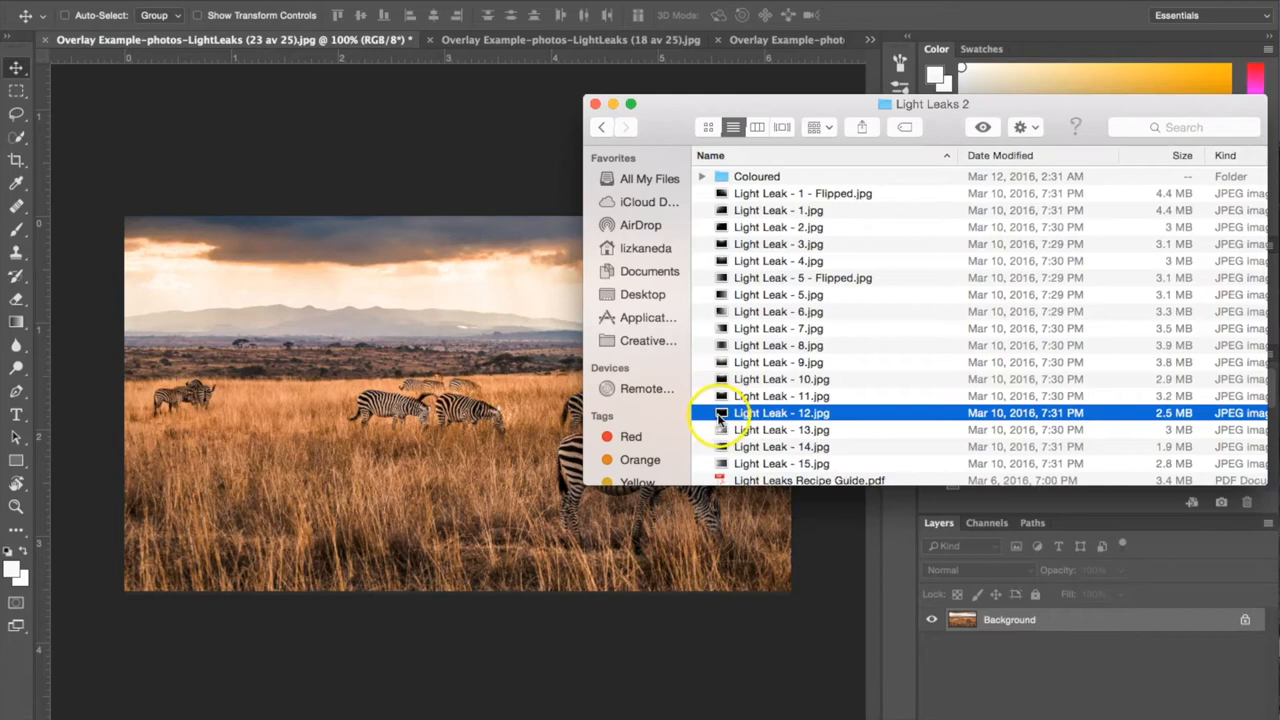
{"action": "double_click", "coordinate": [781, 412]}
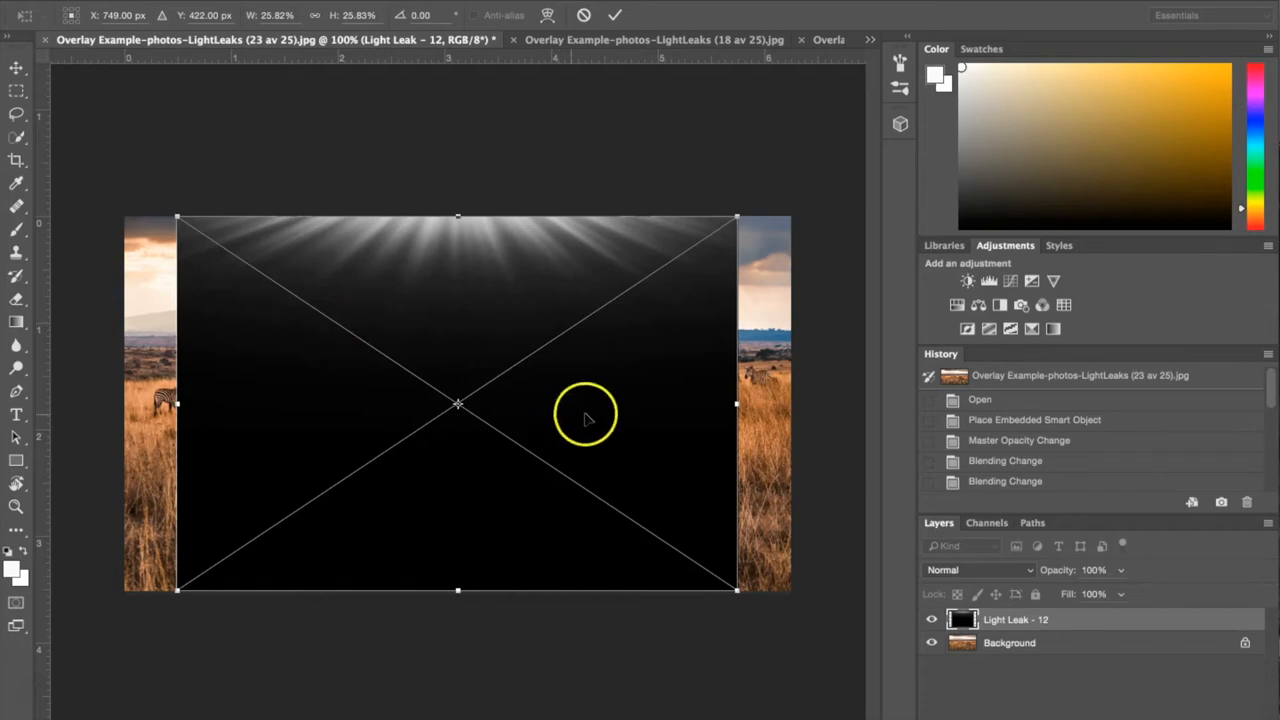
{"action": "mouse_move", "coordinate": [540, 250]}
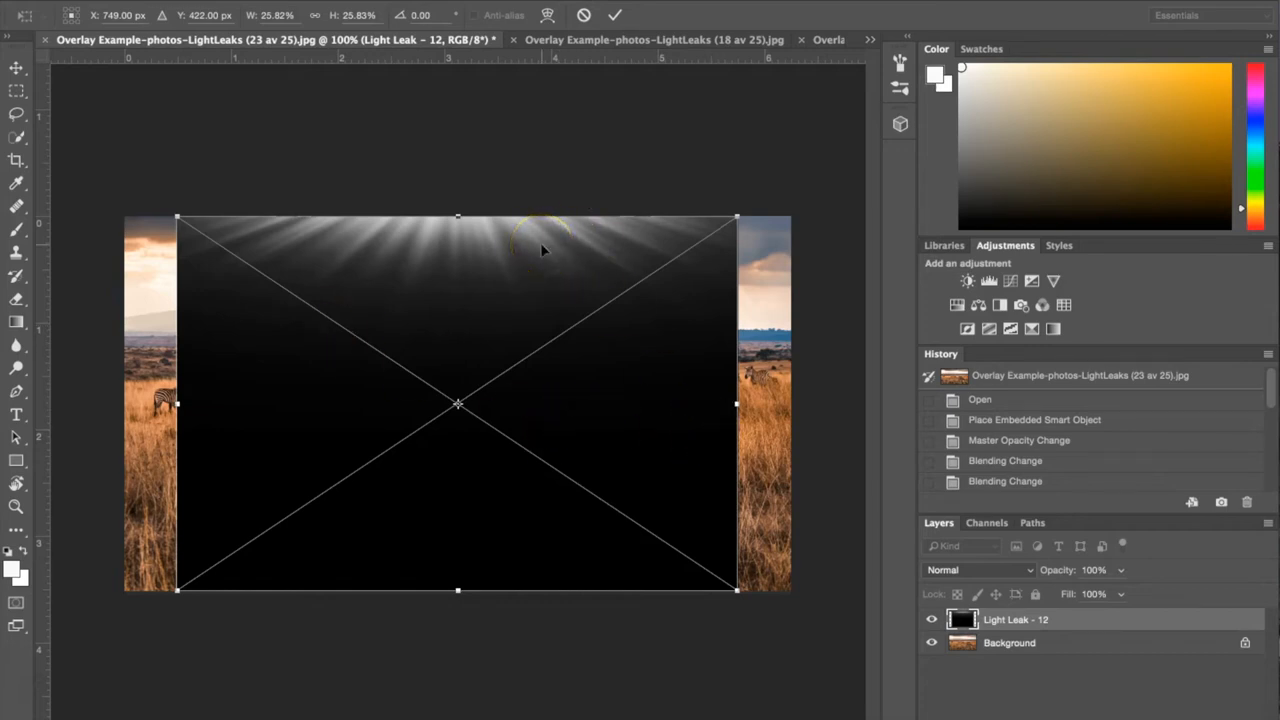
{"action": "mouse_move", "coordinate": [858, 283]}
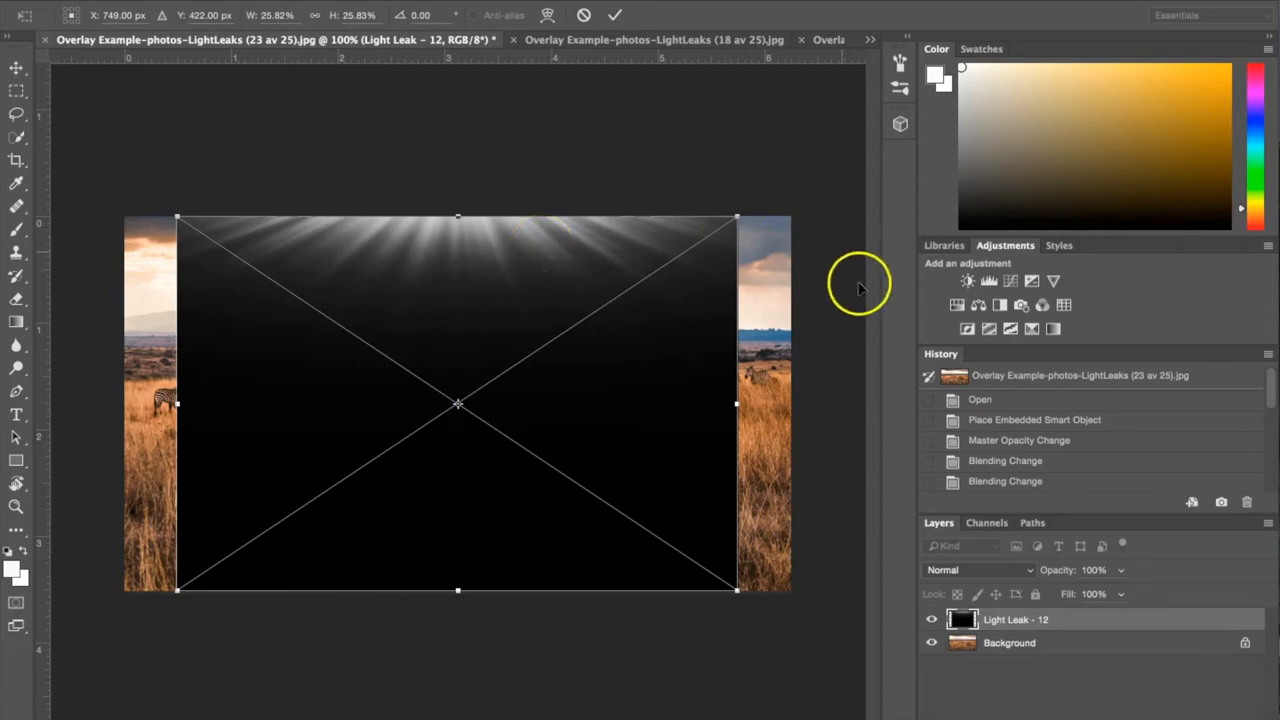
Drag the transform side handle outward so Light Leak - 12 covers the canvas width.
{"action": "left_click_drag", "start_coordinate": [737, 404], "coordinate": [778, 405]}
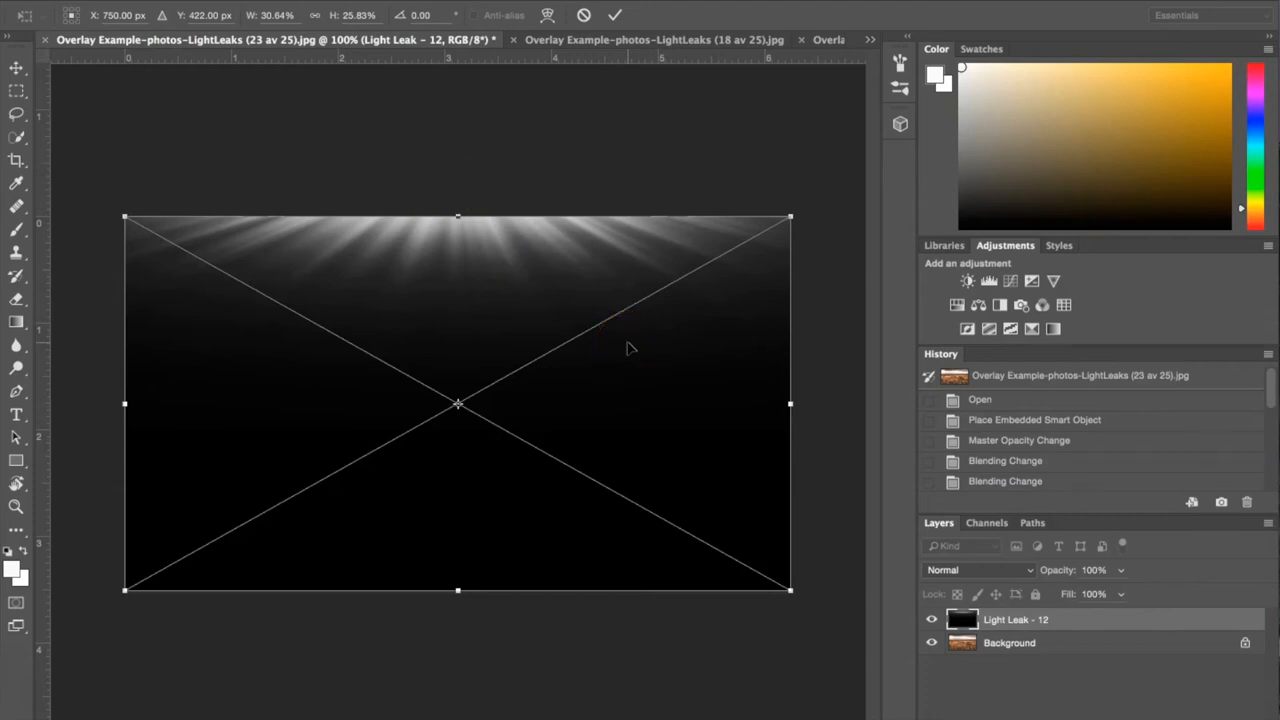
{"action": "mouse_move", "coordinate": [890, 562]}
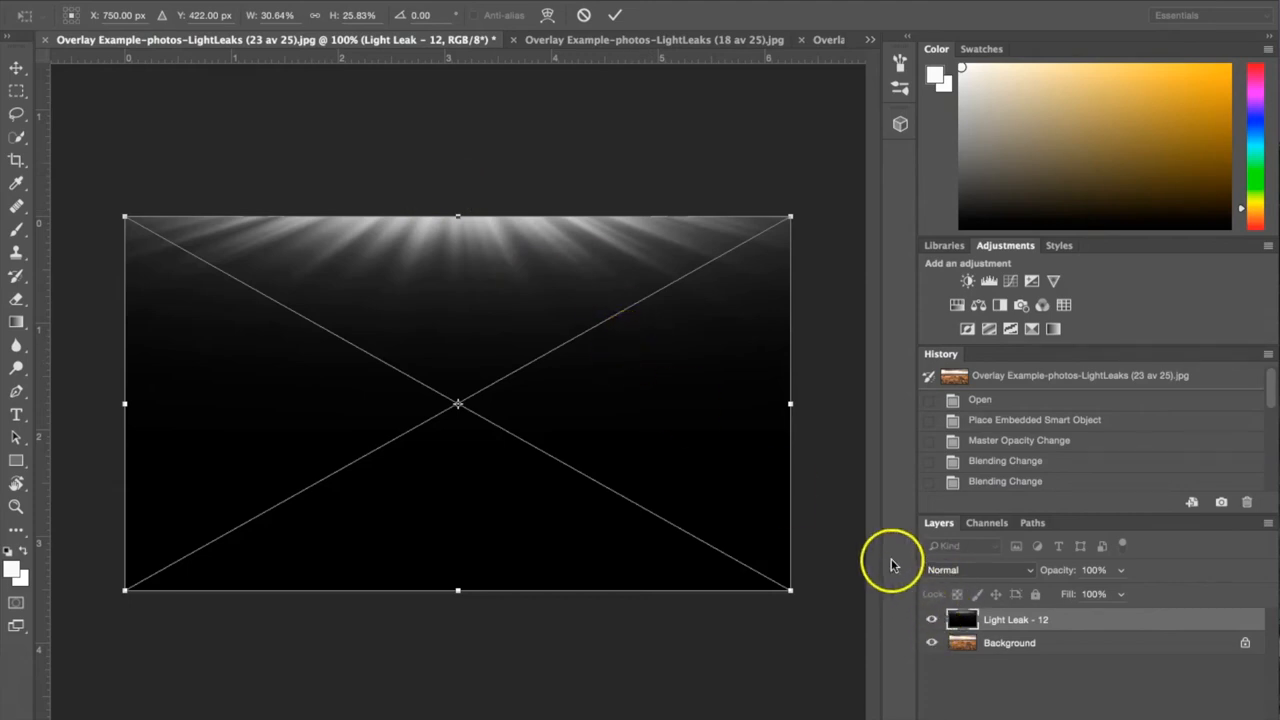
{"action": "mouse_move", "coordinate": [510, 243]}
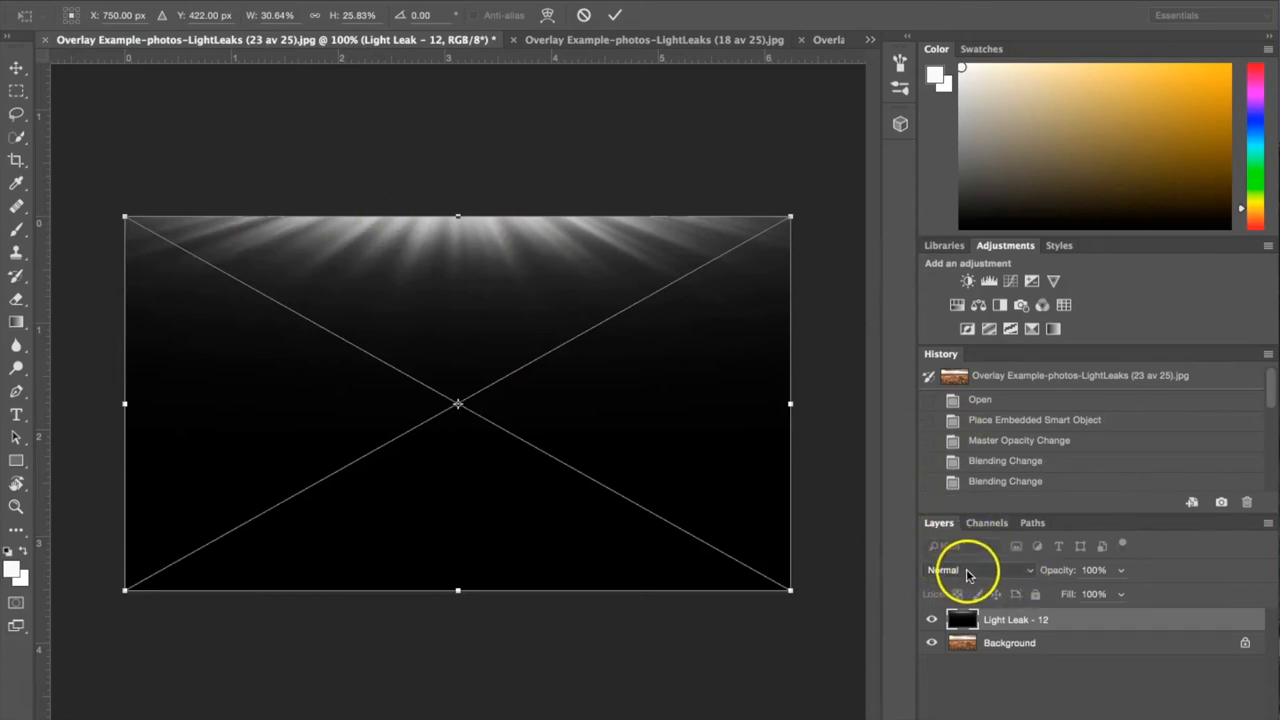
Set the Light Leak - 12 layer's blend mode to Screen.
{"action": "left_click", "coordinate": [960, 570]}
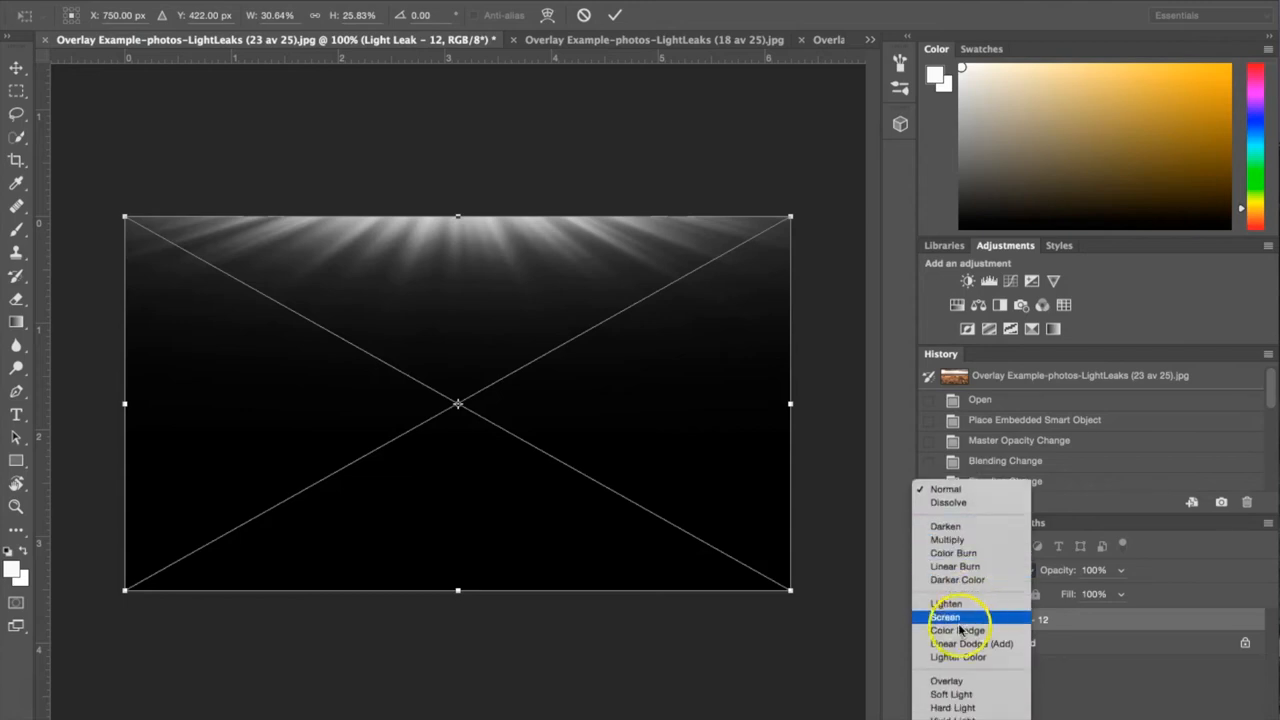
{"action": "left_click", "coordinate": [945, 617]}
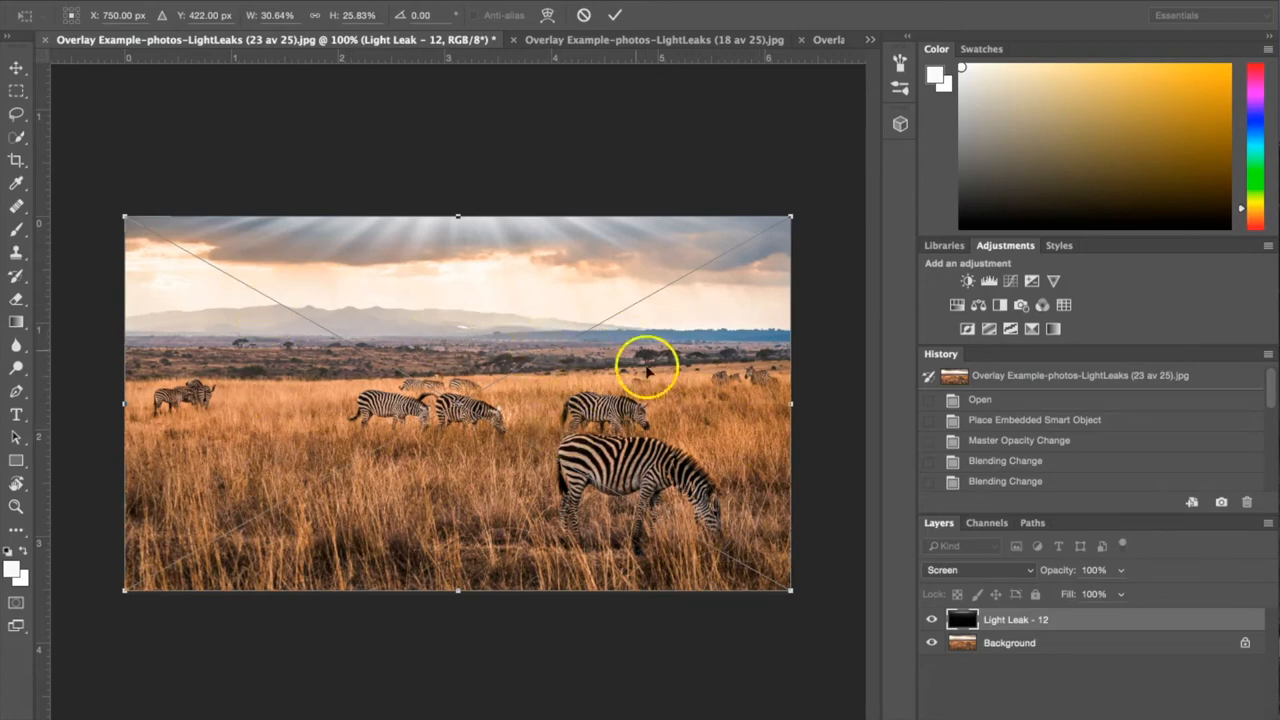
{"action": "mouse_move", "coordinate": [743, 630]}
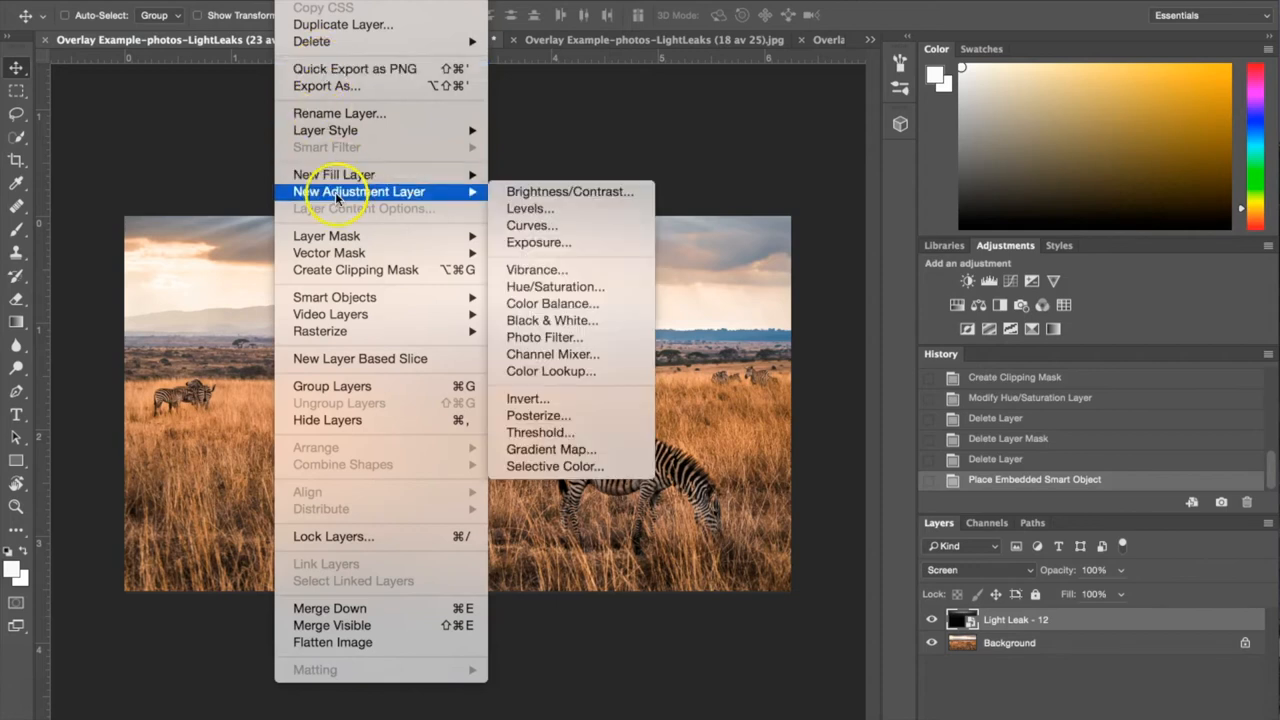
{"action": "mouse_move", "coordinate": [550, 320]}
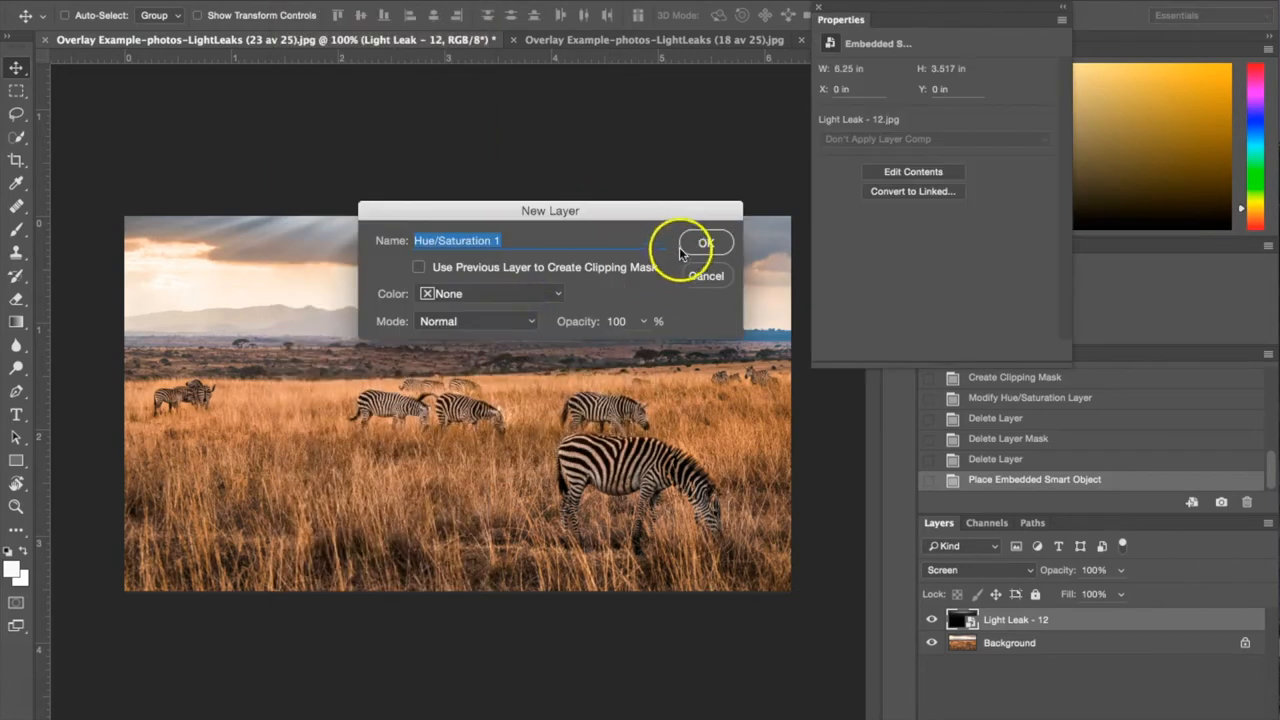
Confirm the new Hue/Saturation layer and clip it to Light Leak - 12.
{"action": "left_click", "coordinate": [706, 243]}
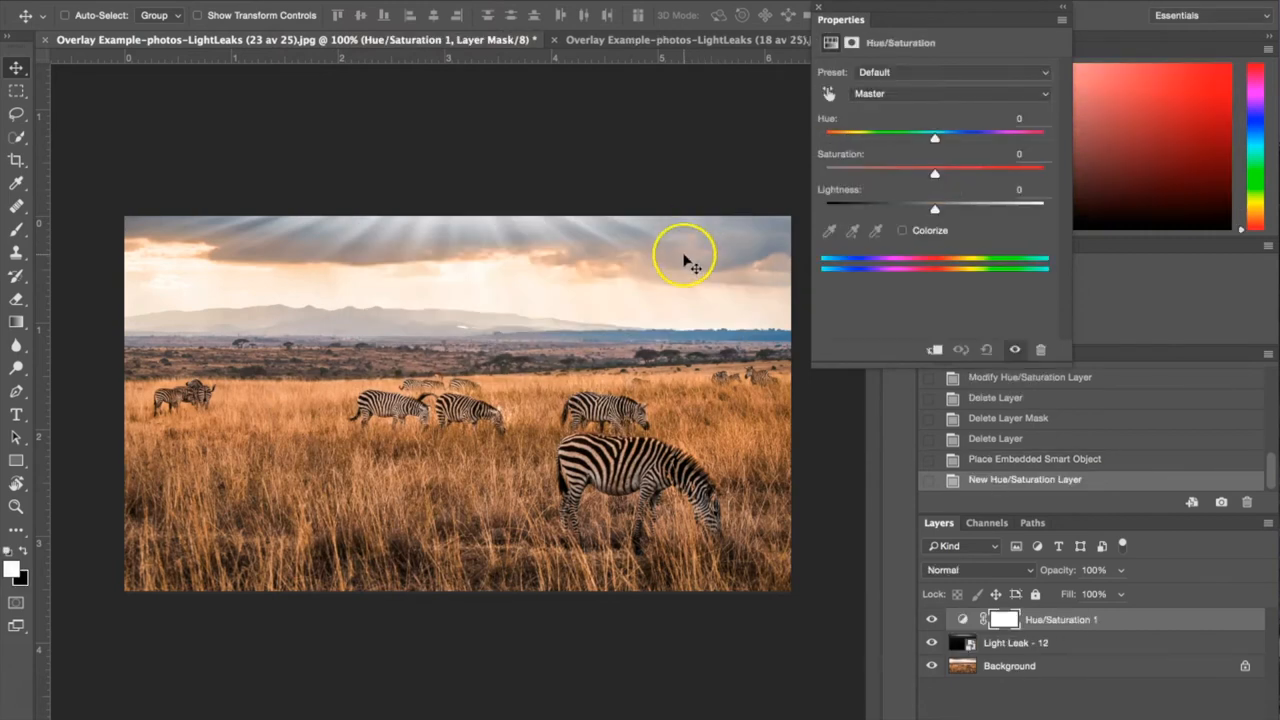
{"action": "mouse_move", "coordinate": [923, 80]}
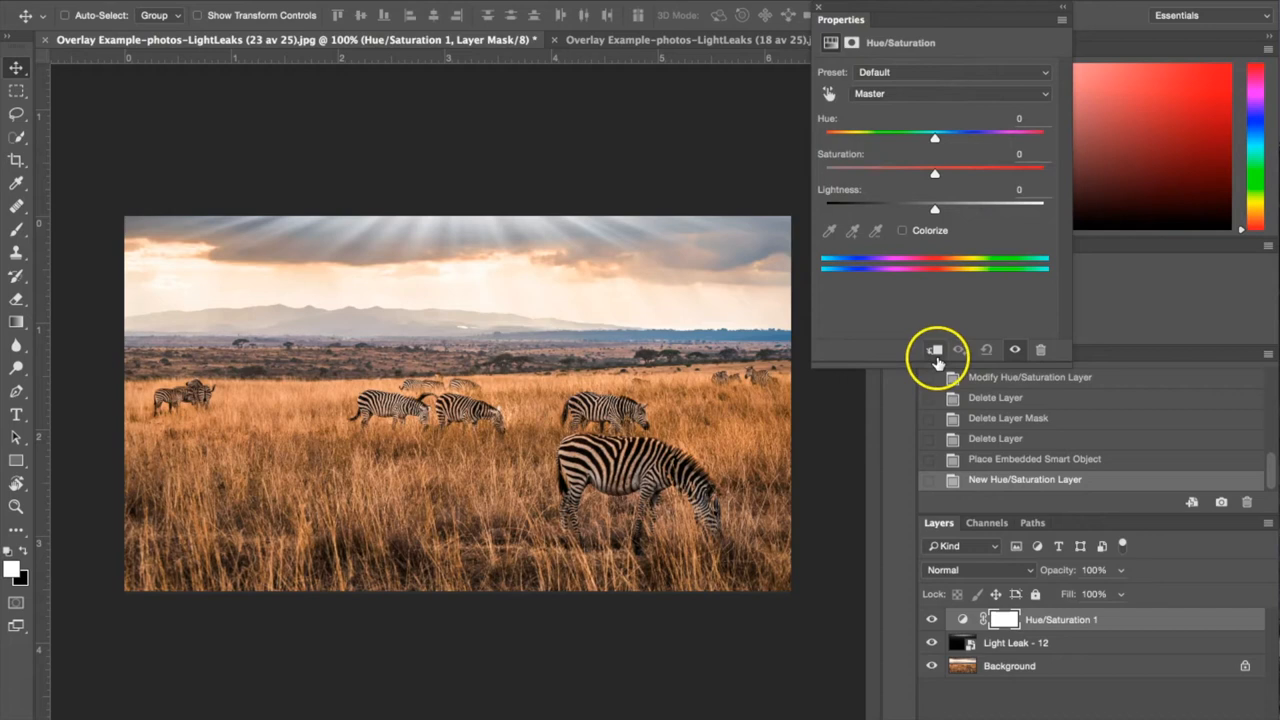
{"action": "left_click", "coordinate": [935, 349]}
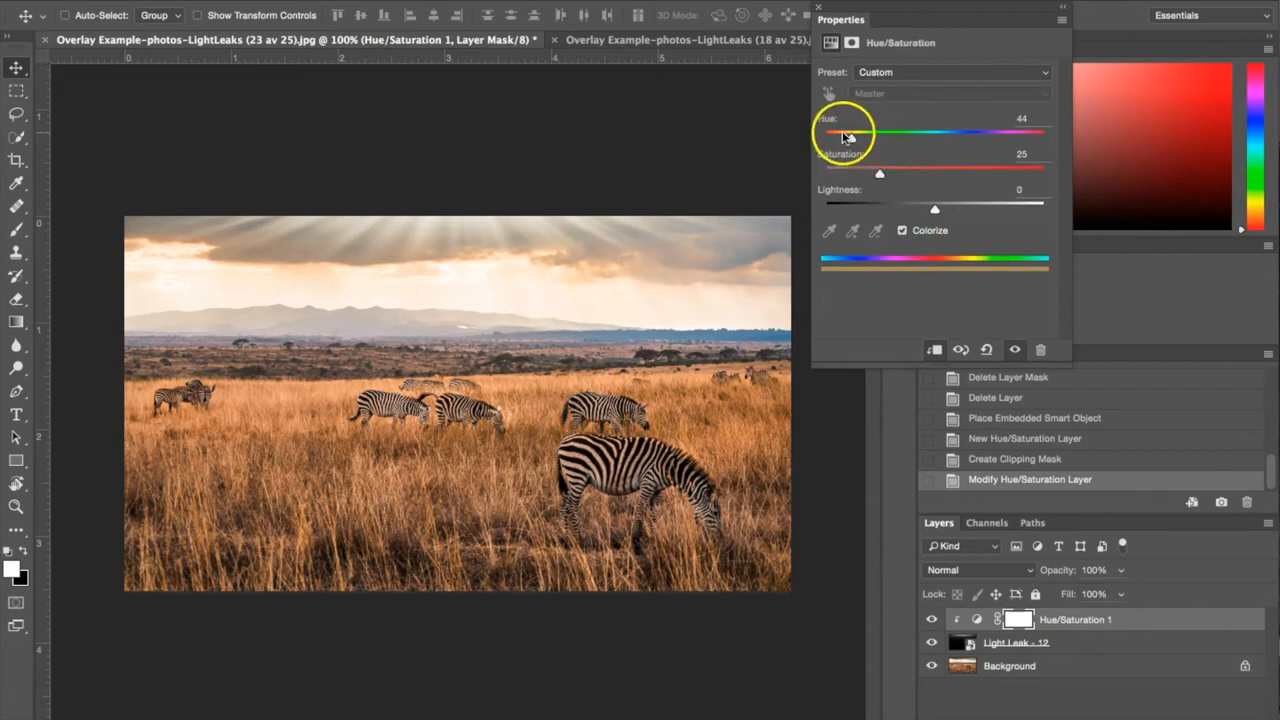
Sweep the Hue slider through several tints, settling on a warm golden hue of 39.
{"action": "left_click_drag", "start_coordinate": [840, 132], "coordinate": [879, 140]}
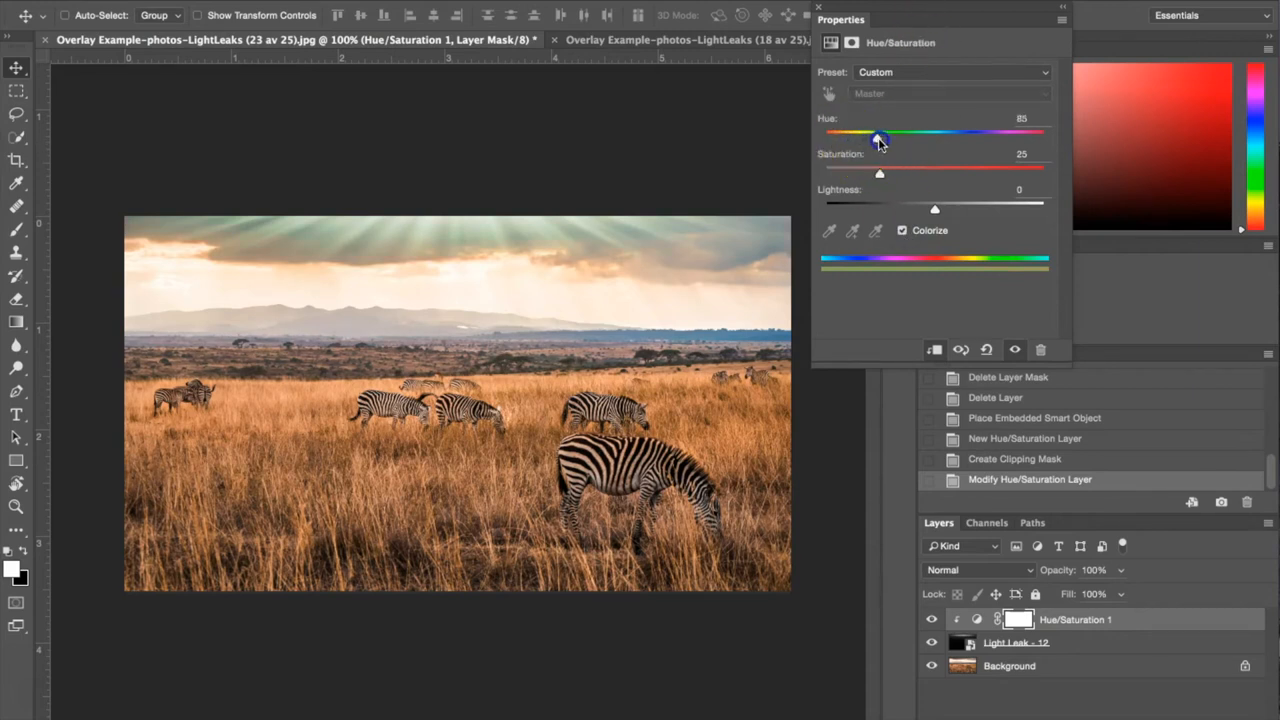
{"action": "left_click_drag", "start_coordinate": [878, 136], "coordinate": [1037, 136]}
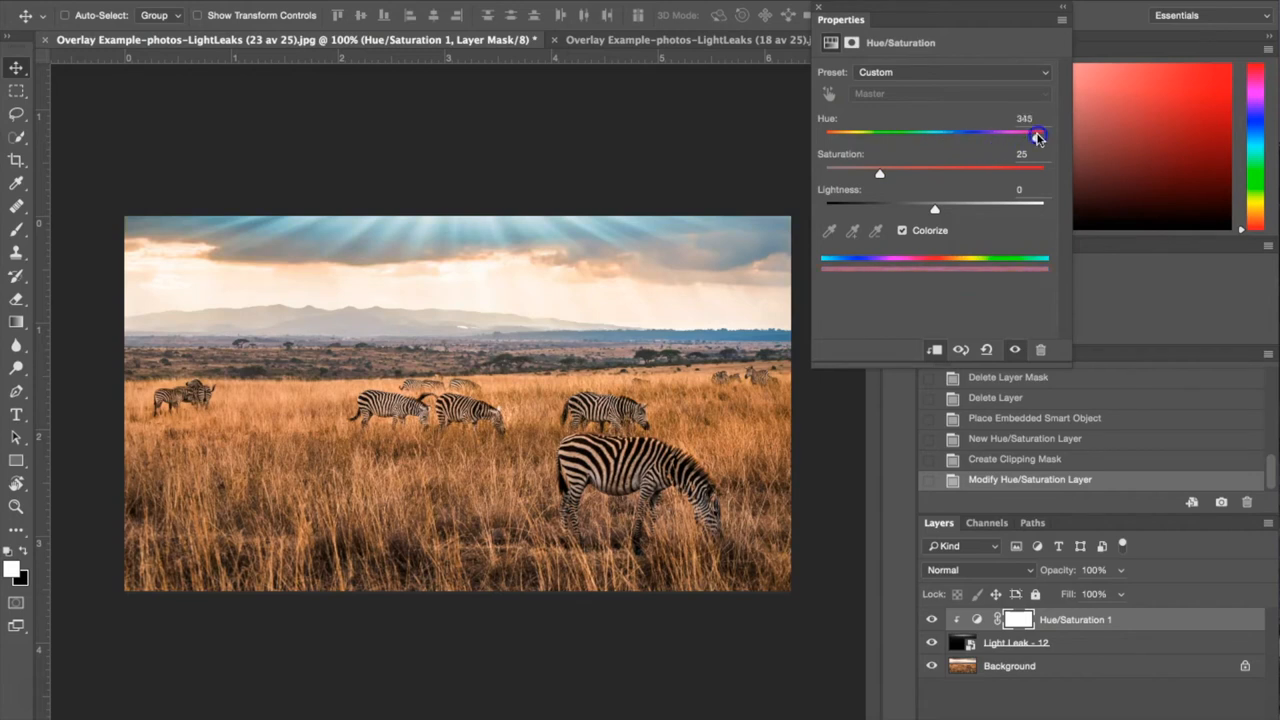
{"action": "left_click_drag", "start_coordinate": [1037, 134], "coordinate": [879, 134]}
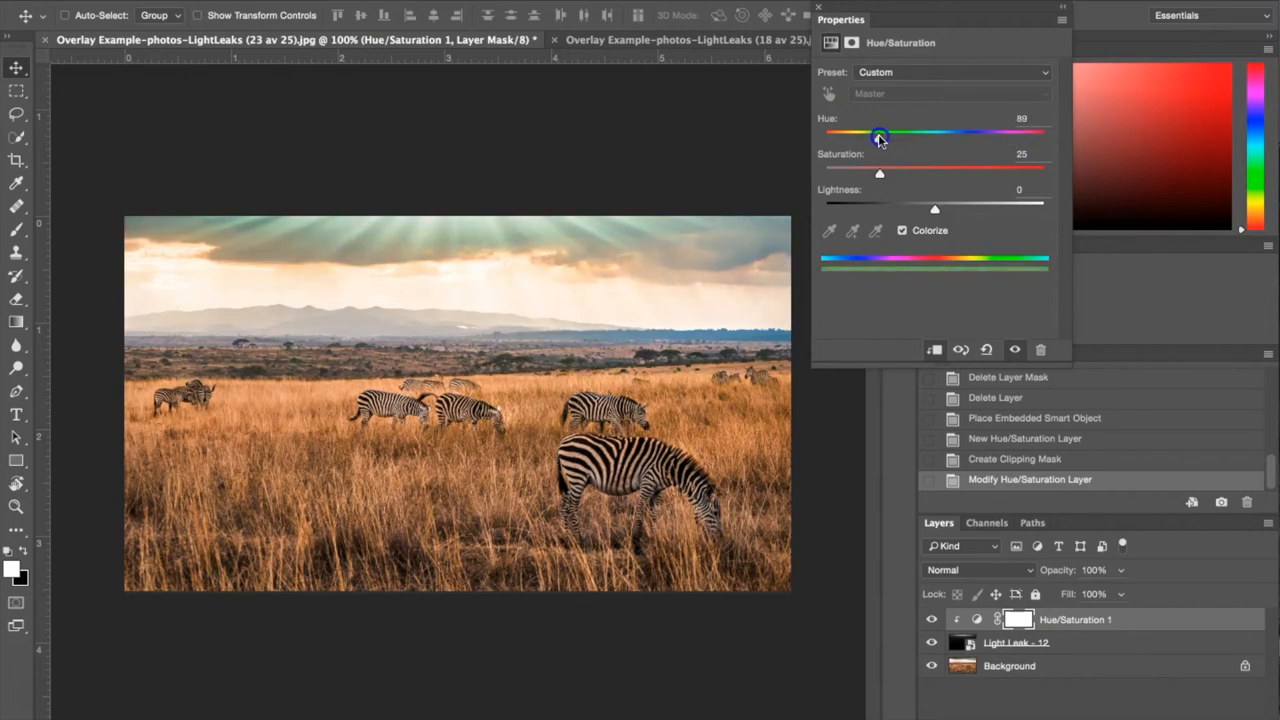
{"action": "left_click_drag", "start_coordinate": [879, 134], "coordinate": [870, 134]}
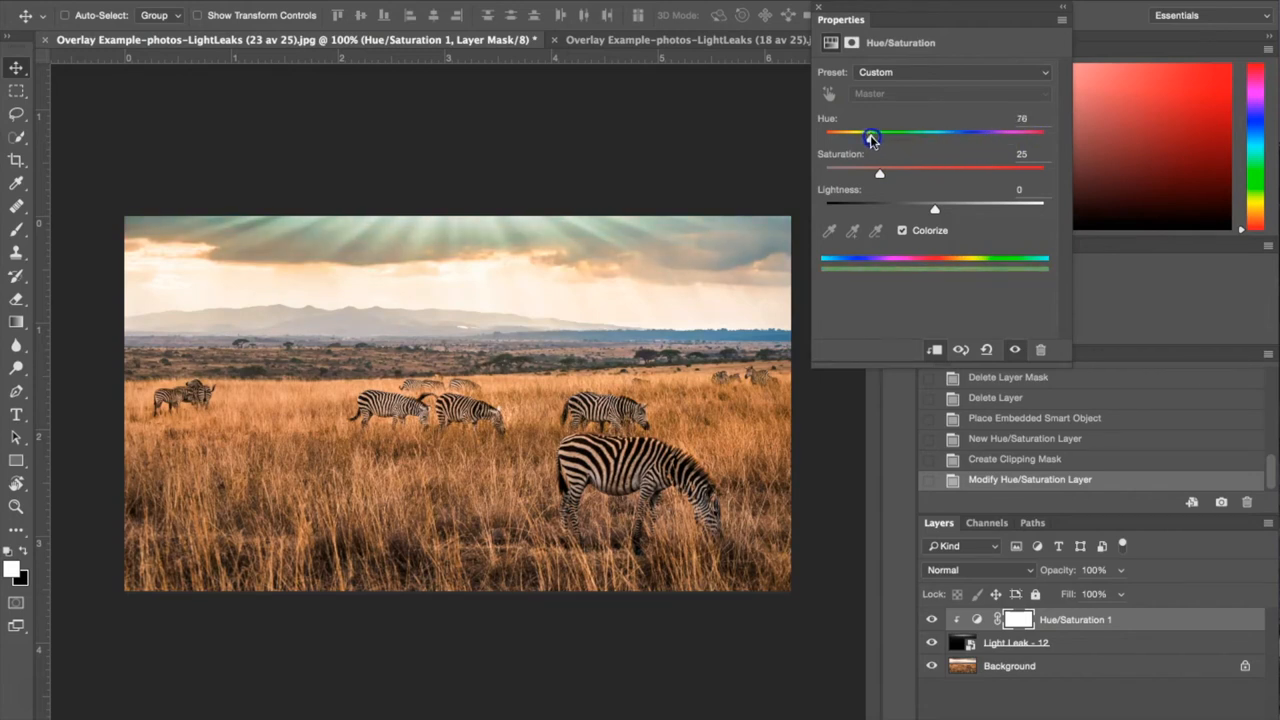
{"action": "left_click_drag", "start_coordinate": [870, 135], "coordinate": [847, 131]}
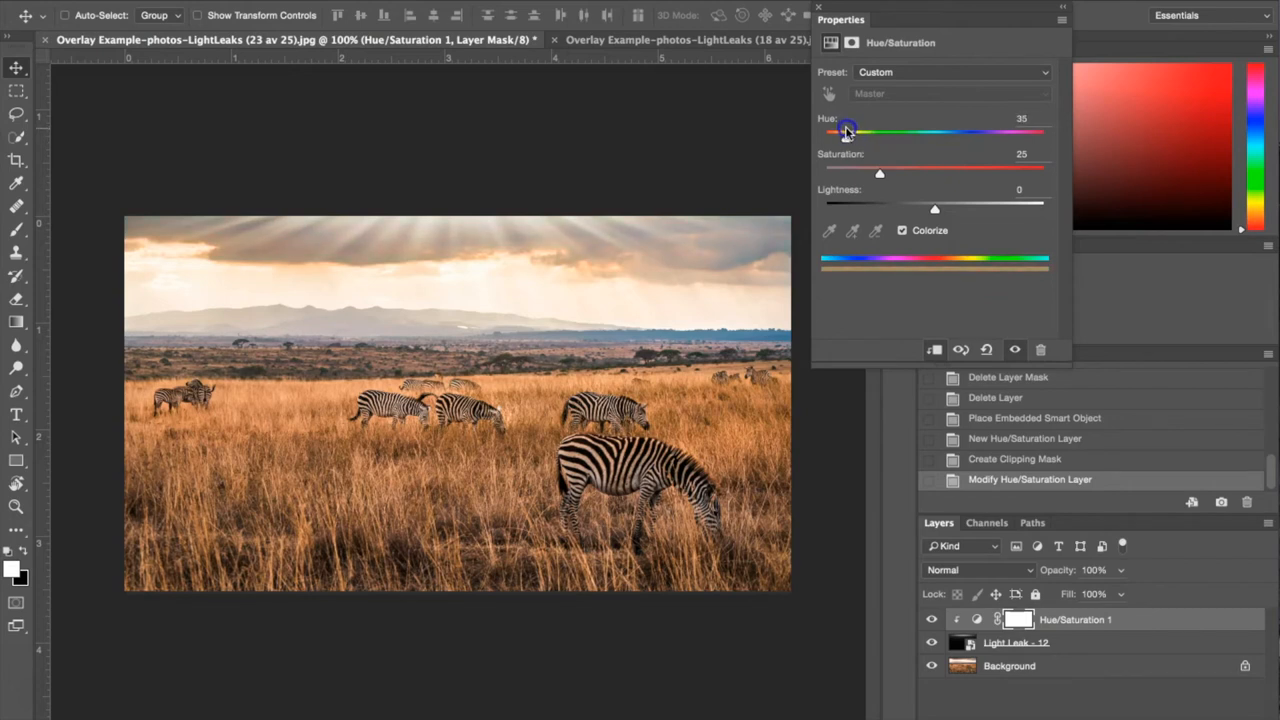
{"action": "left_click_drag", "start_coordinate": [843, 132], "coordinate": [855, 132]}
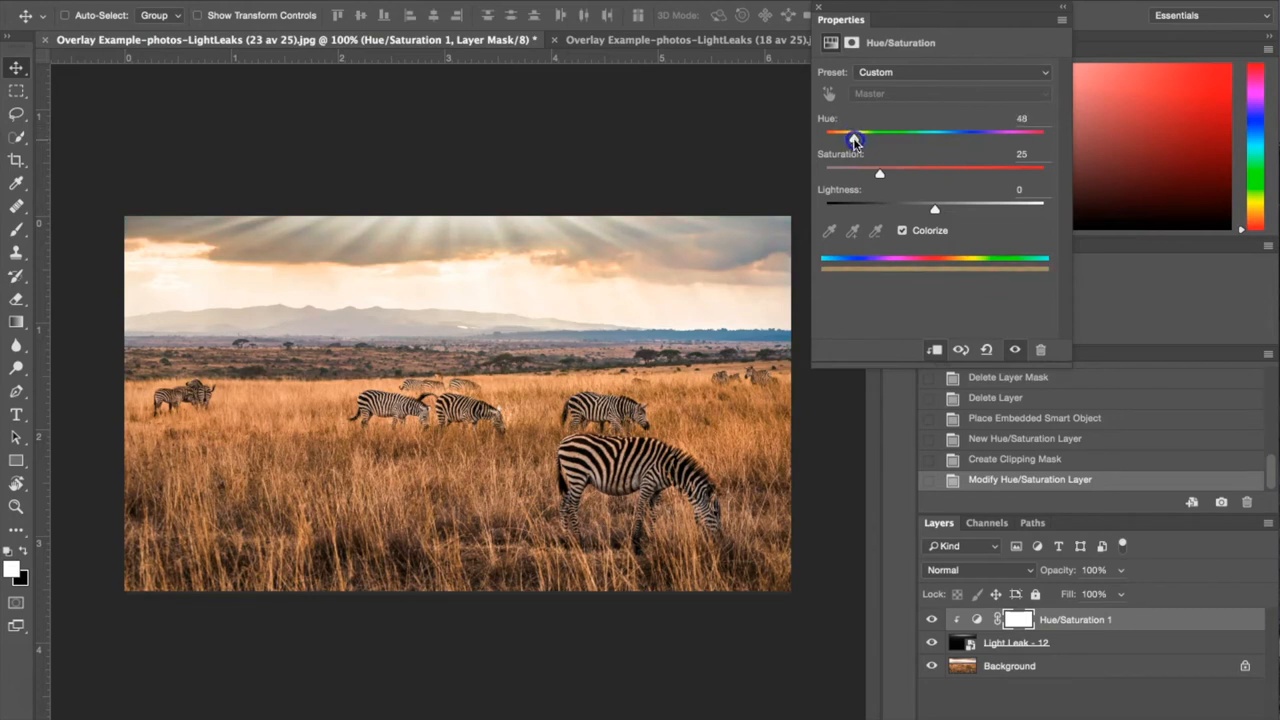
{"action": "left_click_drag", "start_coordinate": [853, 133], "coordinate": [847, 133]}
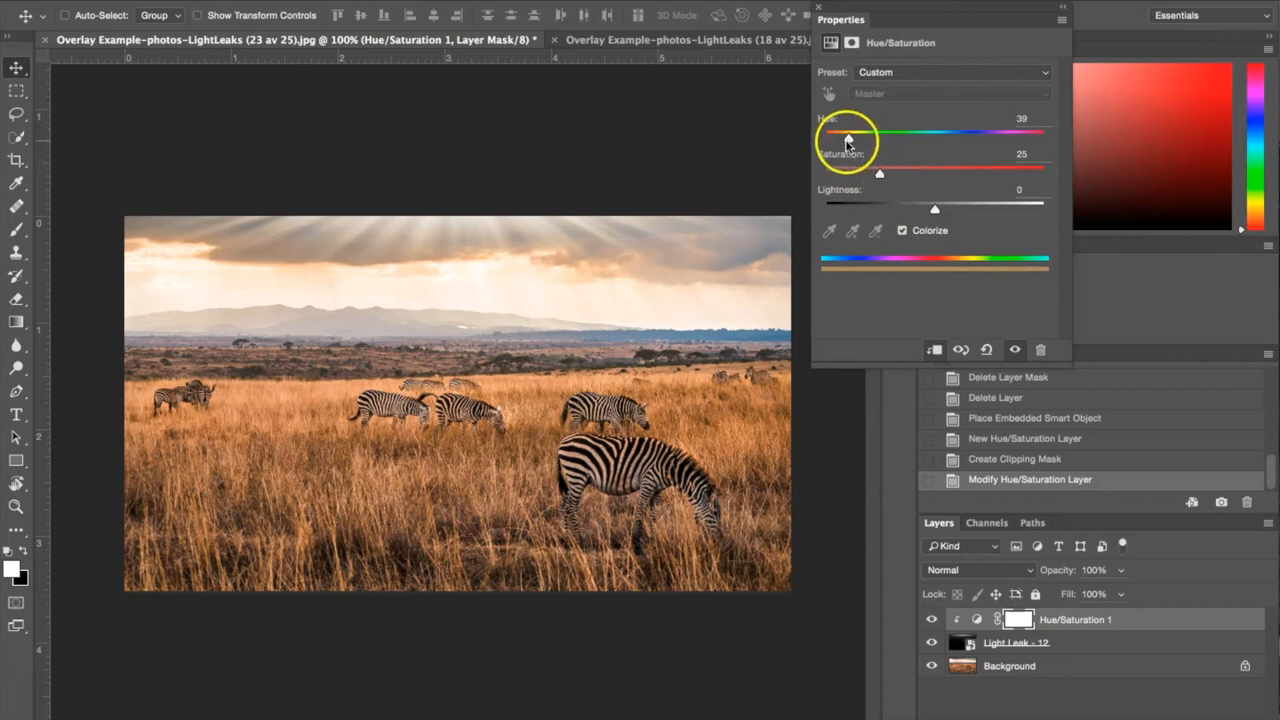
Set Saturation to 21 and toggle the light leak layer to compare.
{"action": "left_click_drag", "start_coordinate": [878, 173], "coordinate": [970, 173]}
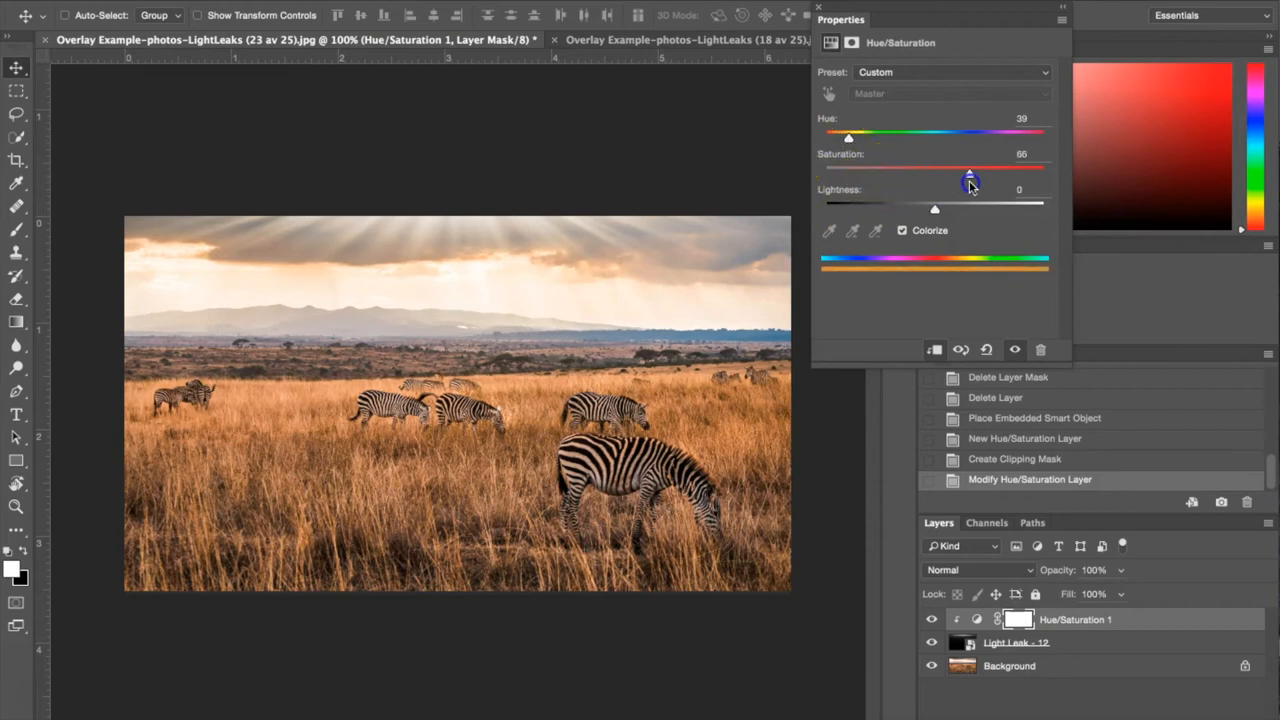
{"action": "left_click_drag", "start_coordinate": [970, 177], "coordinate": [871, 177]}
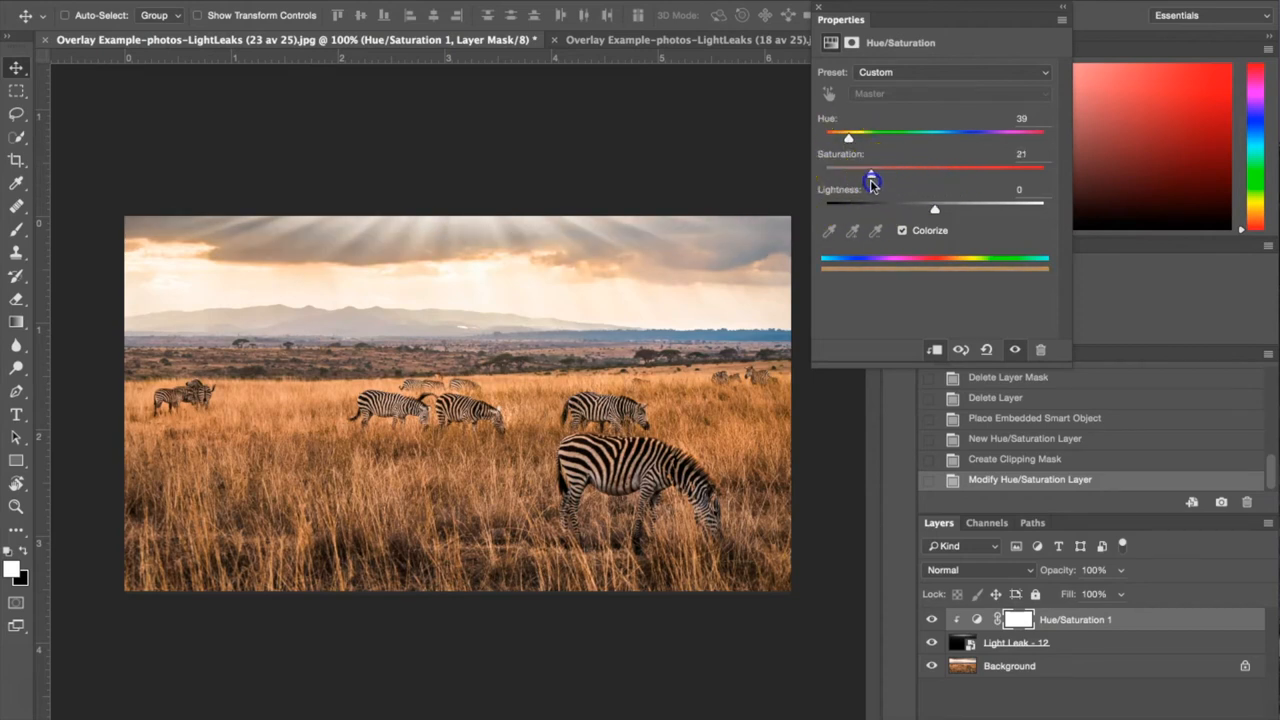
{"action": "left_click_drag", "start_coordinate": [871, 176], "coordinate": [949, 176]}
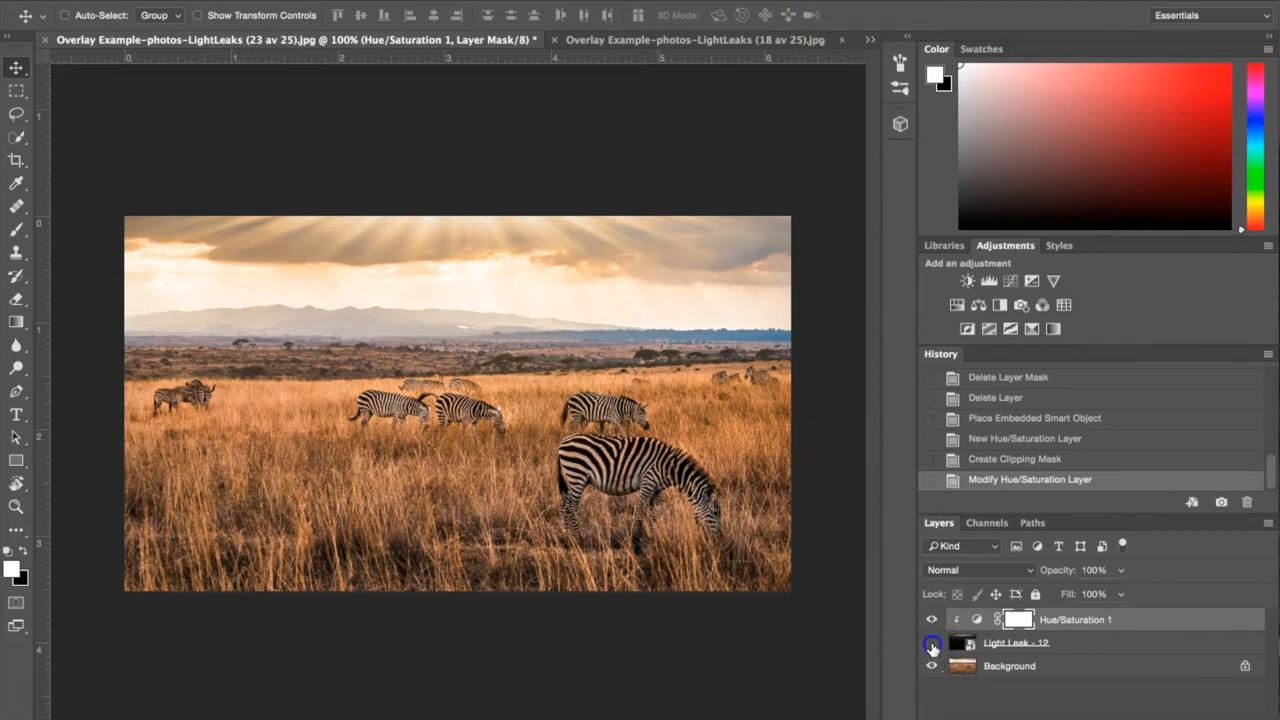
{"action": "left_click", "coordinate": [931, 643]}
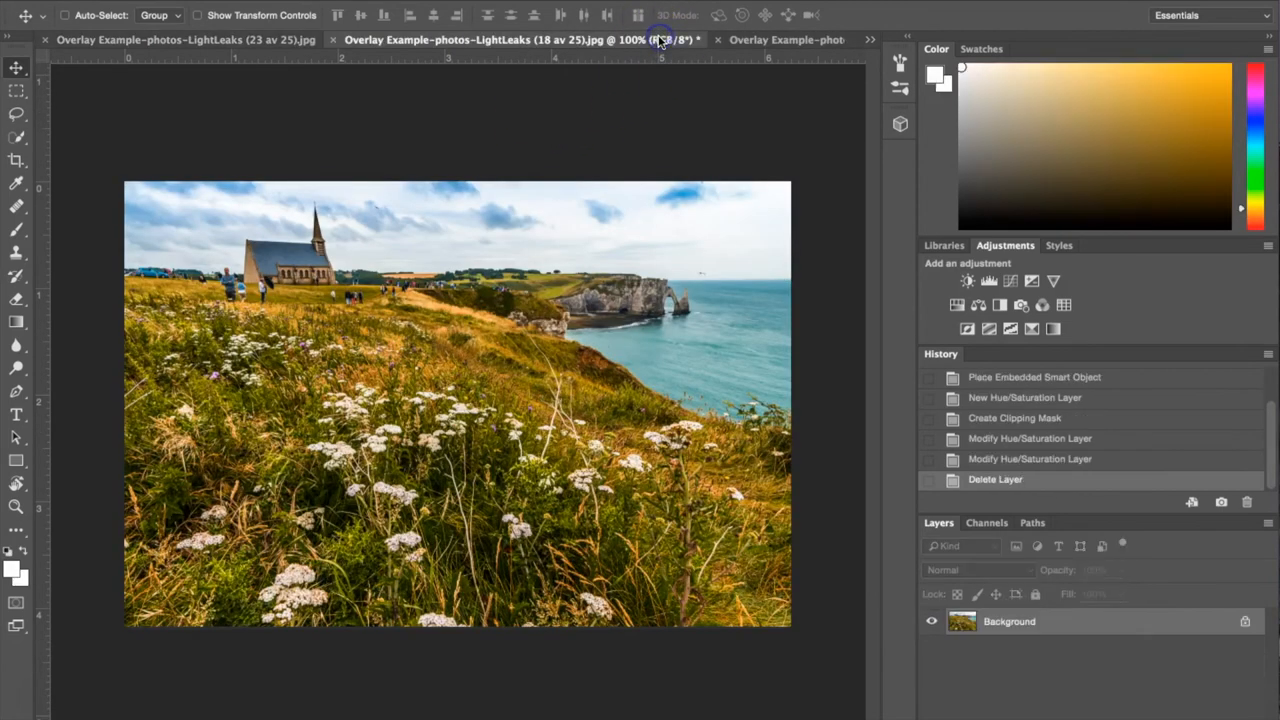
{"action": "mouse_move", "coordinate": [725, 267]}
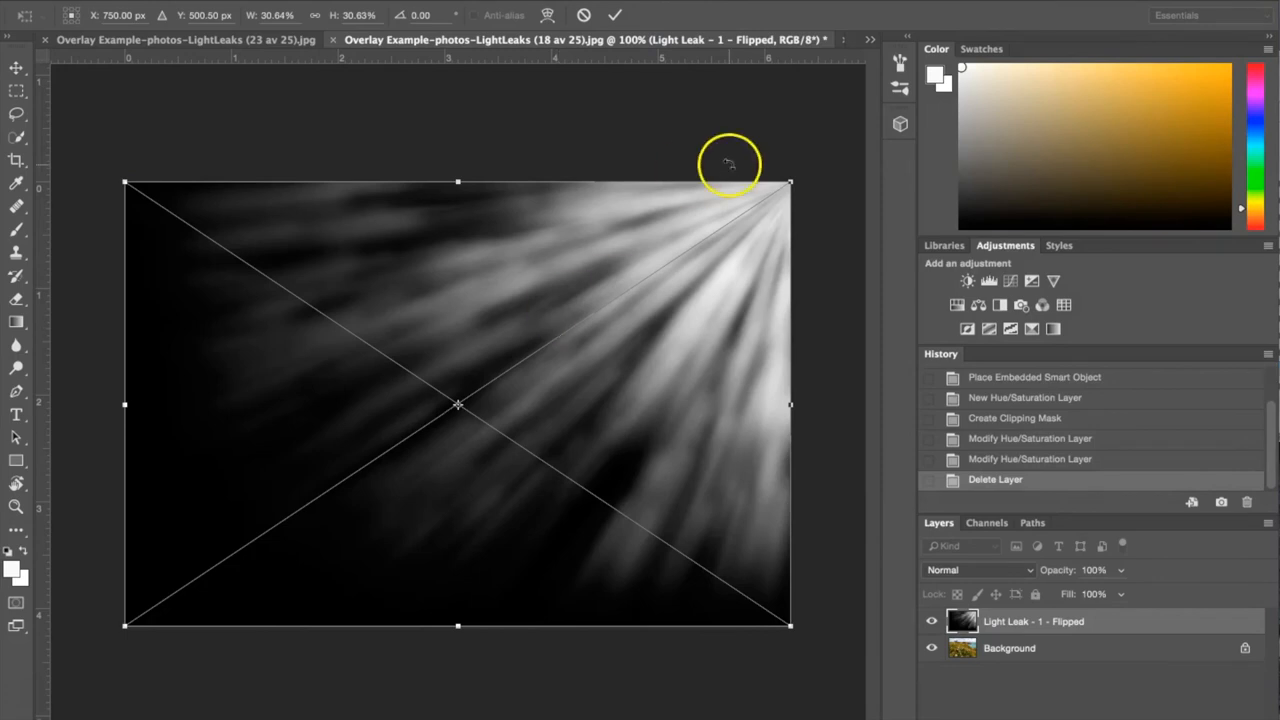
{"action": "mouse_move", "coordinate": [445, 628]}
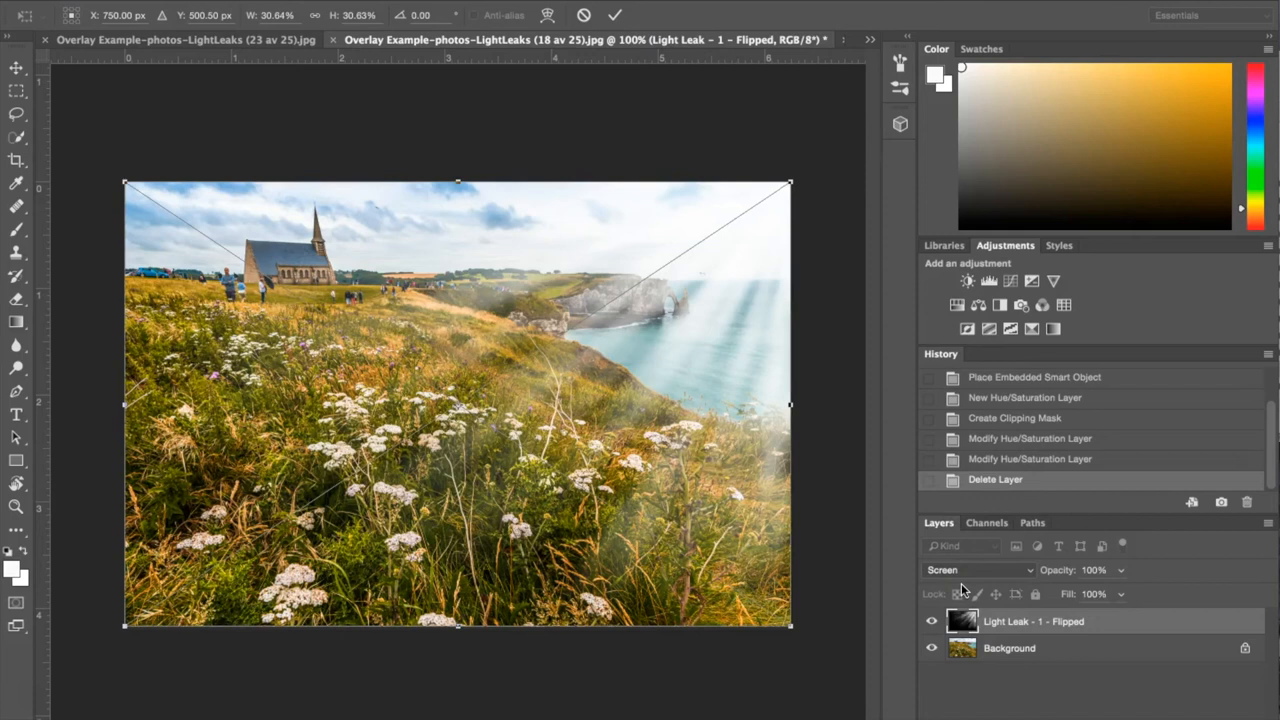
{"action": "mouse_move", "coordinate": [745, 290]}
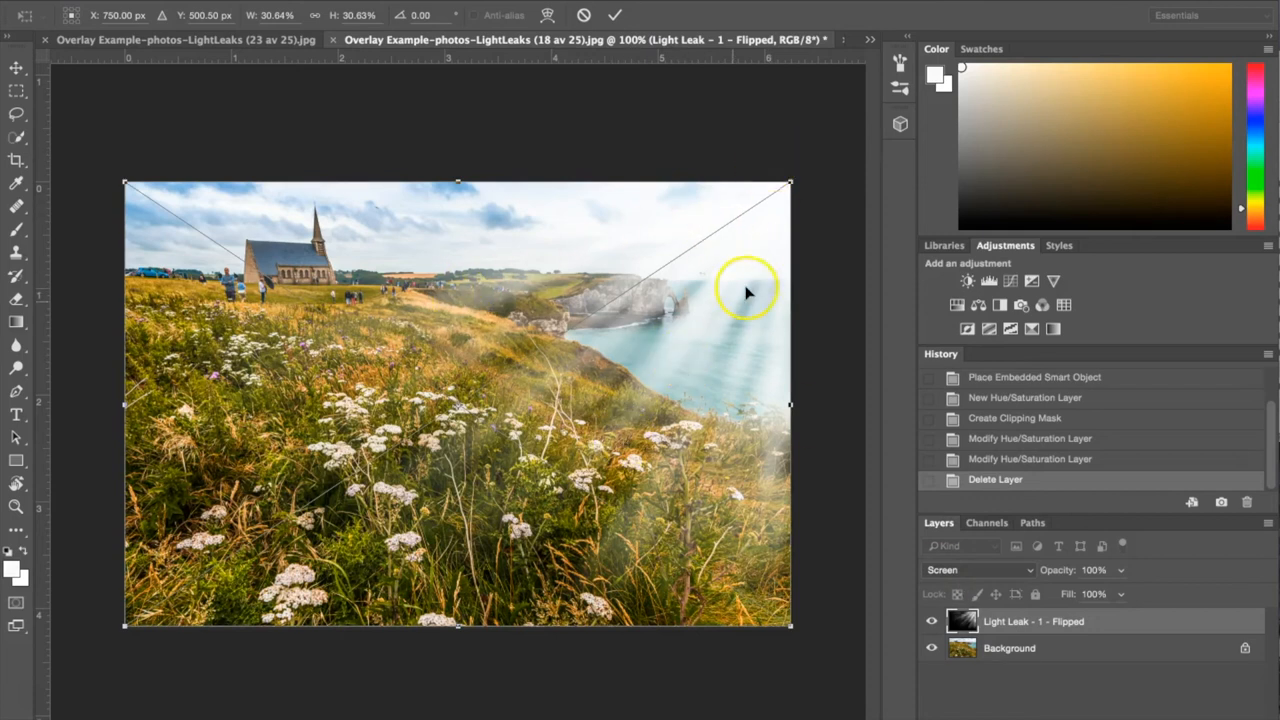
{"action": "mouse_move", "coordinate": [745, 293]}
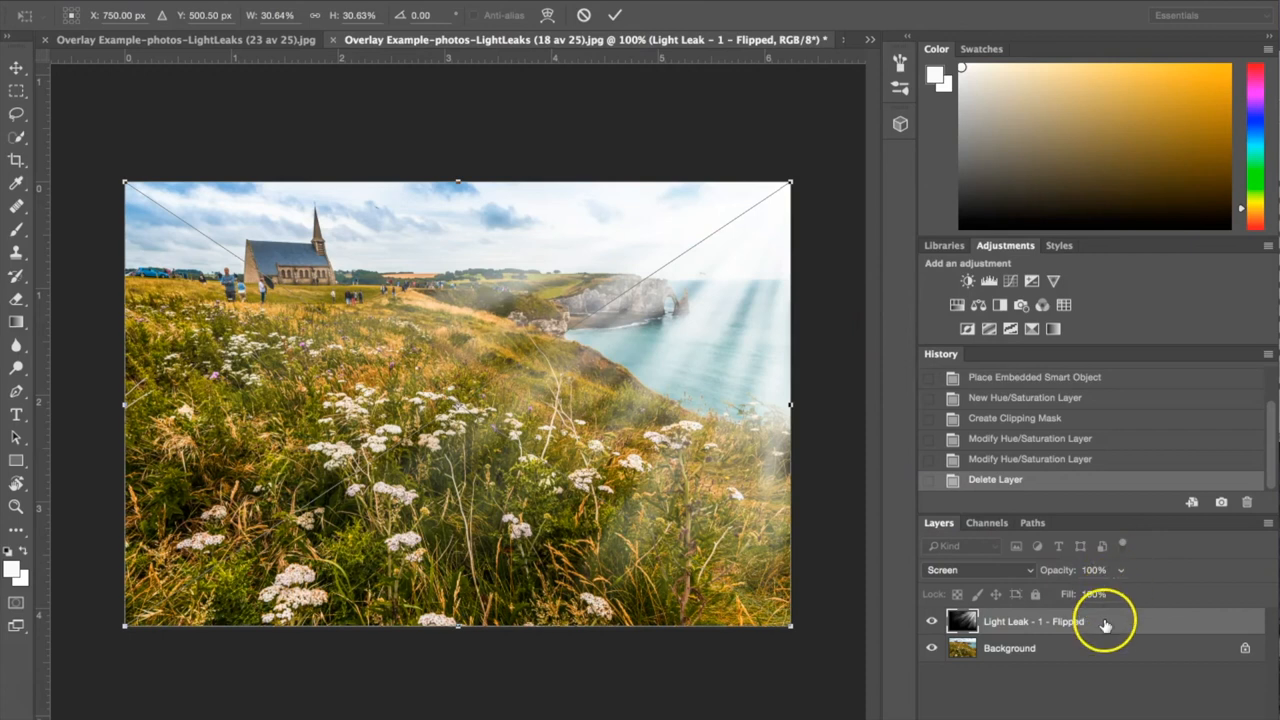
Lower the light leak's opacity to 79% and commit its placement.
{"action": "left_click", "coordinate": [1093, 570]}
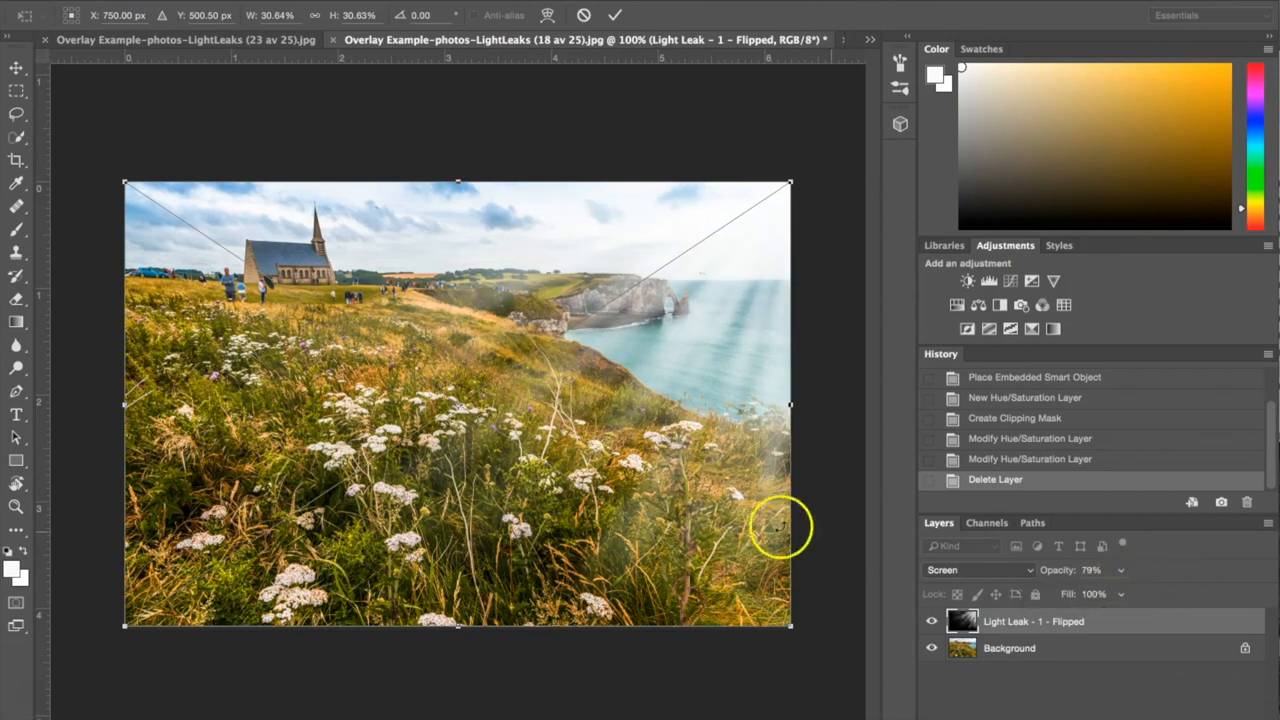
{"action": "left_click", "coordinate": [614, 15]}
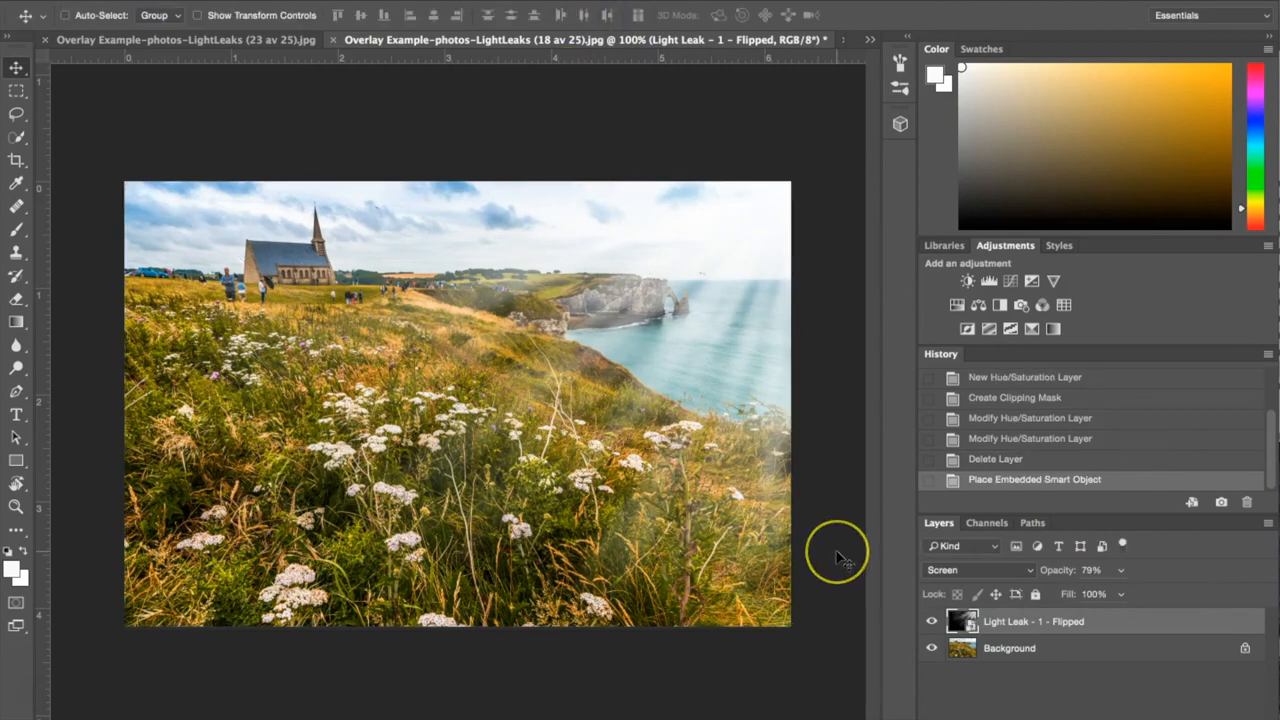
{"action": "mouse_move", "coordinate": [838, 555]}
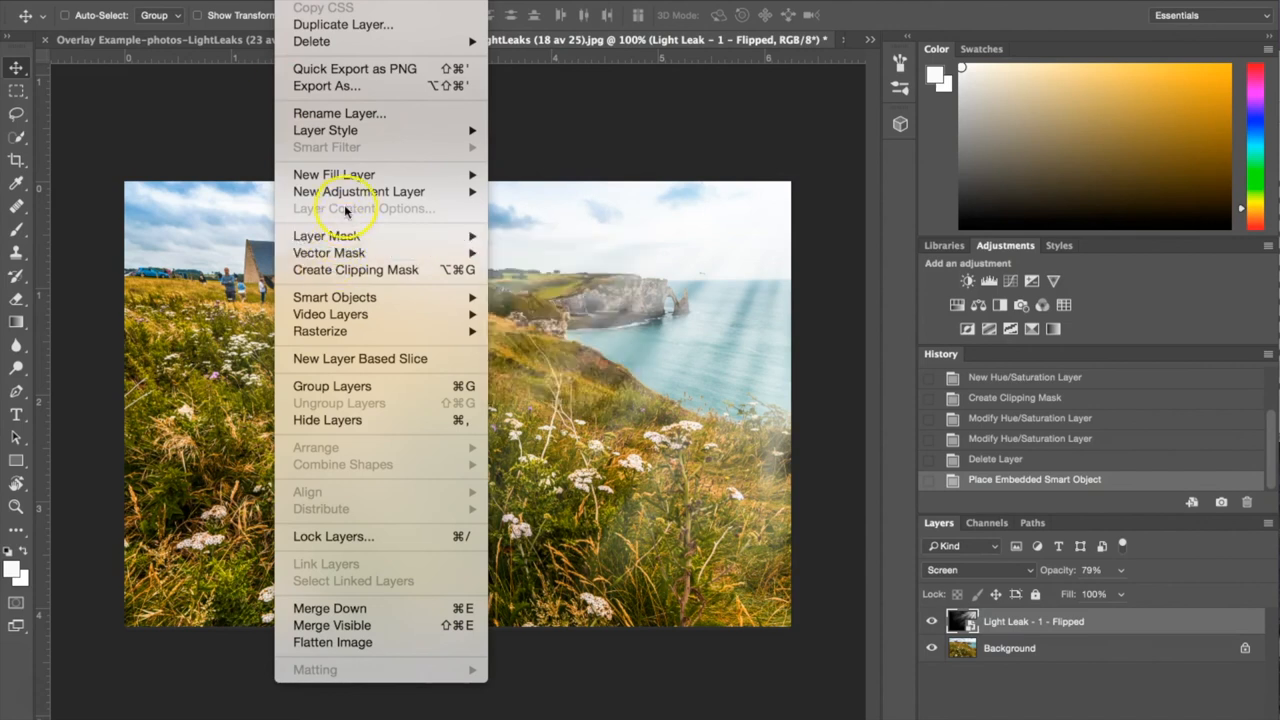
{"action": "mouse_move", "coordinate": [359, 191]}
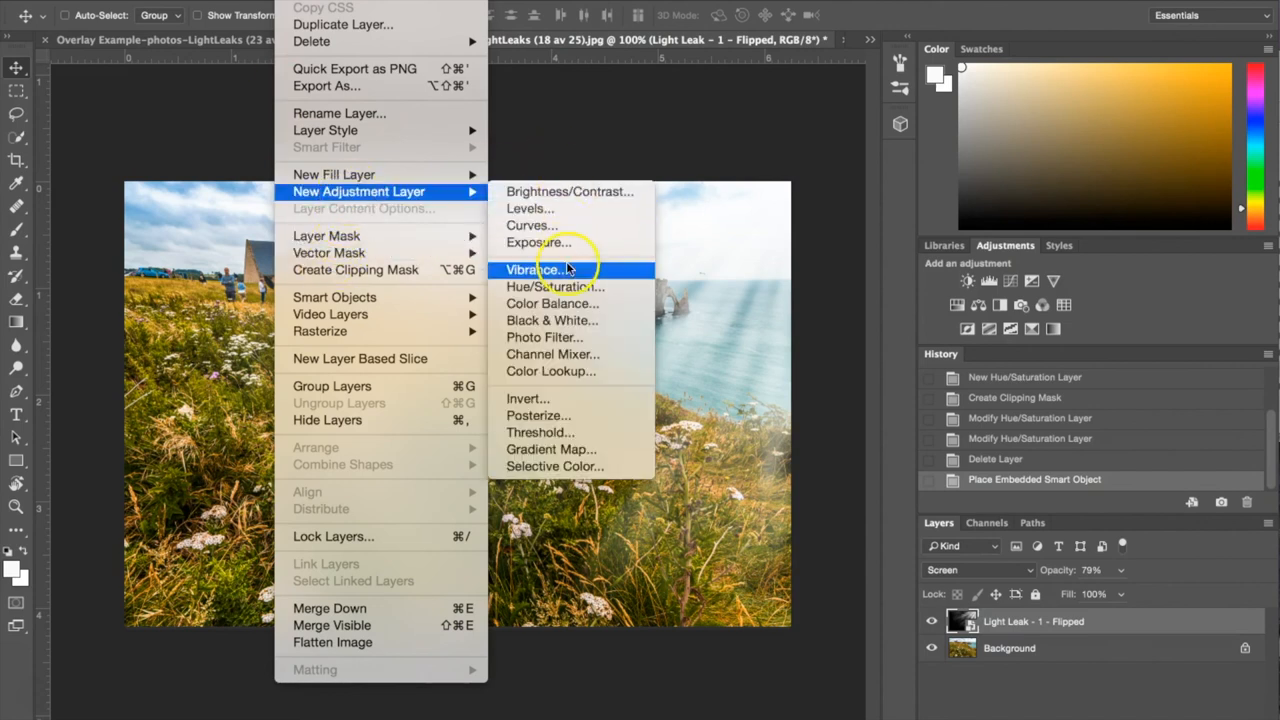
Create a Hue/Saturation layer clipped to the flipped light leak, with Colorize on.
{"action": "left_click", "coordinate": [554, 287]}
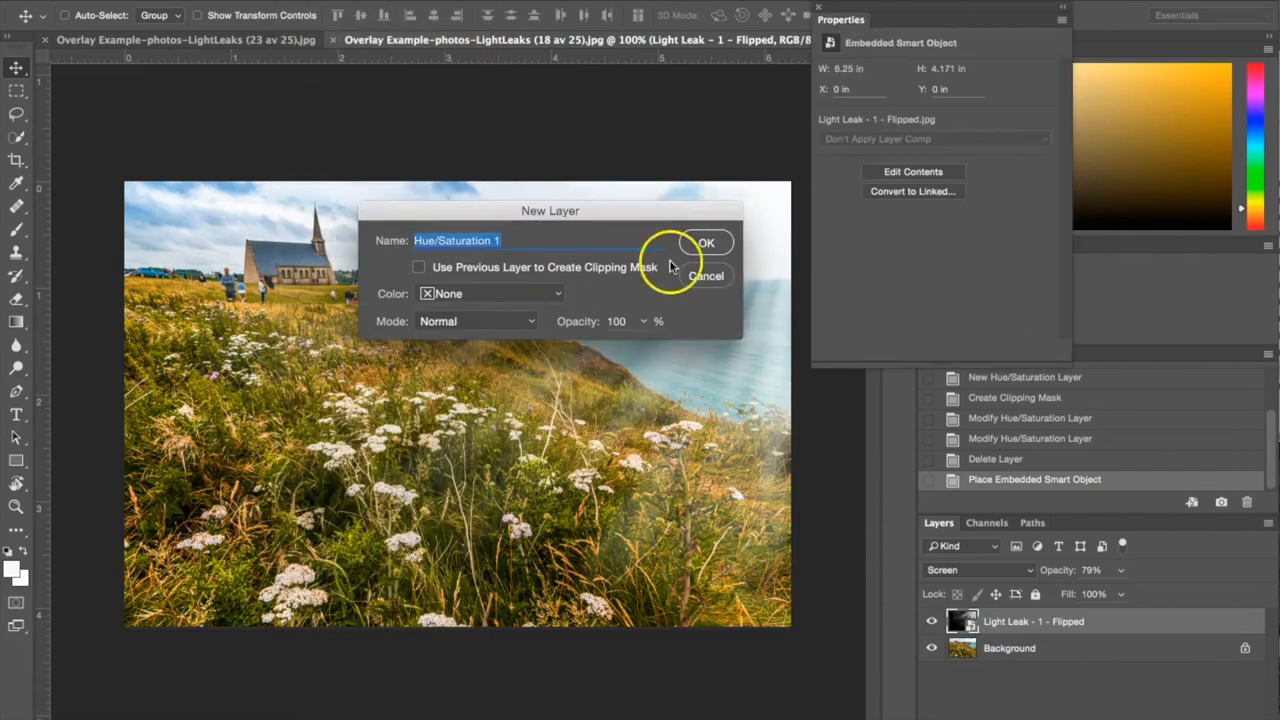
{"action": "left_click", "coordinate": [706, 242]}
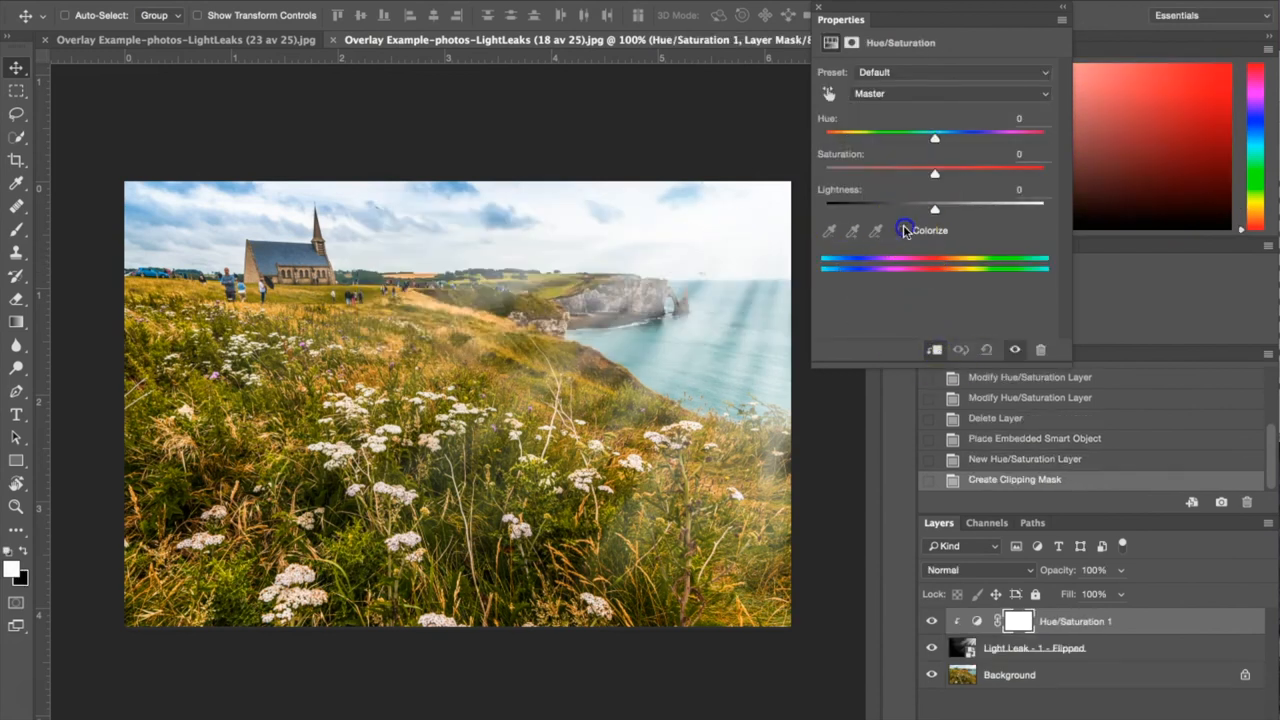
{"action": "left_click", "coordinate": [901, 230]}
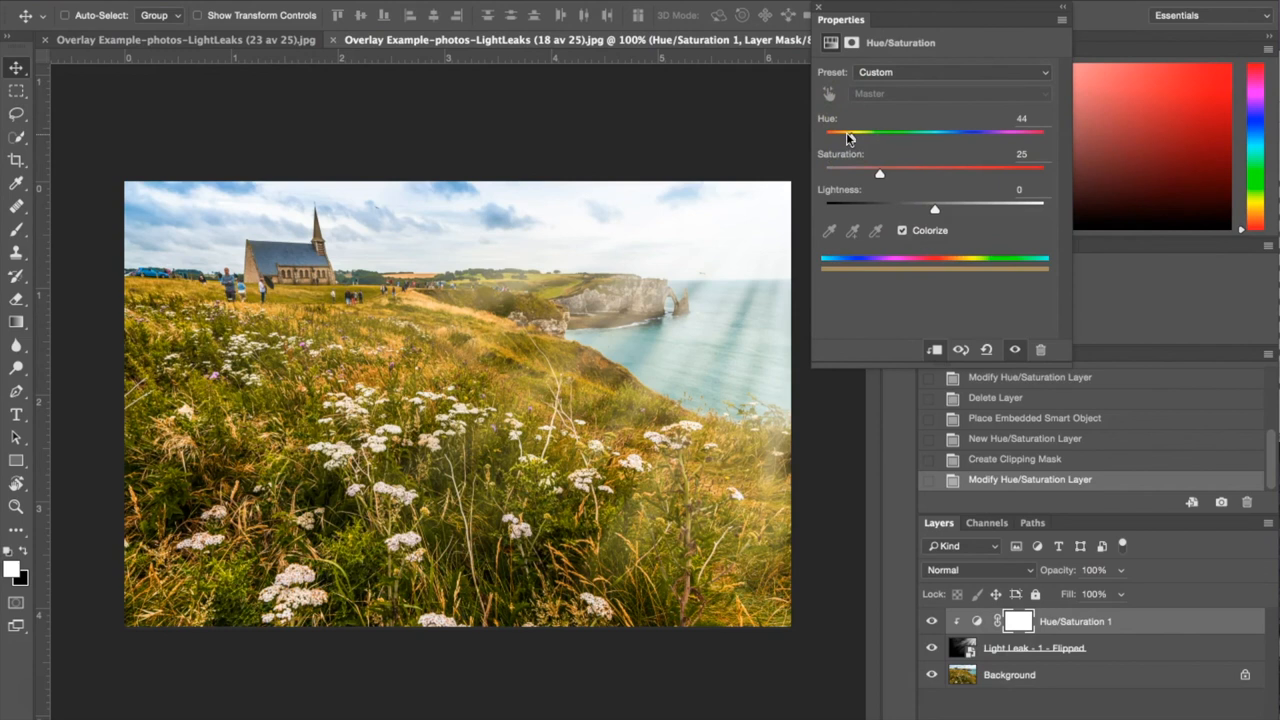
Set the tint's Hue to 188 and Saturation to 30 for cyan rays.
{"action": "left_click_drag", "start_coordinate": [848, 135], "coordinate": [895, 135]}
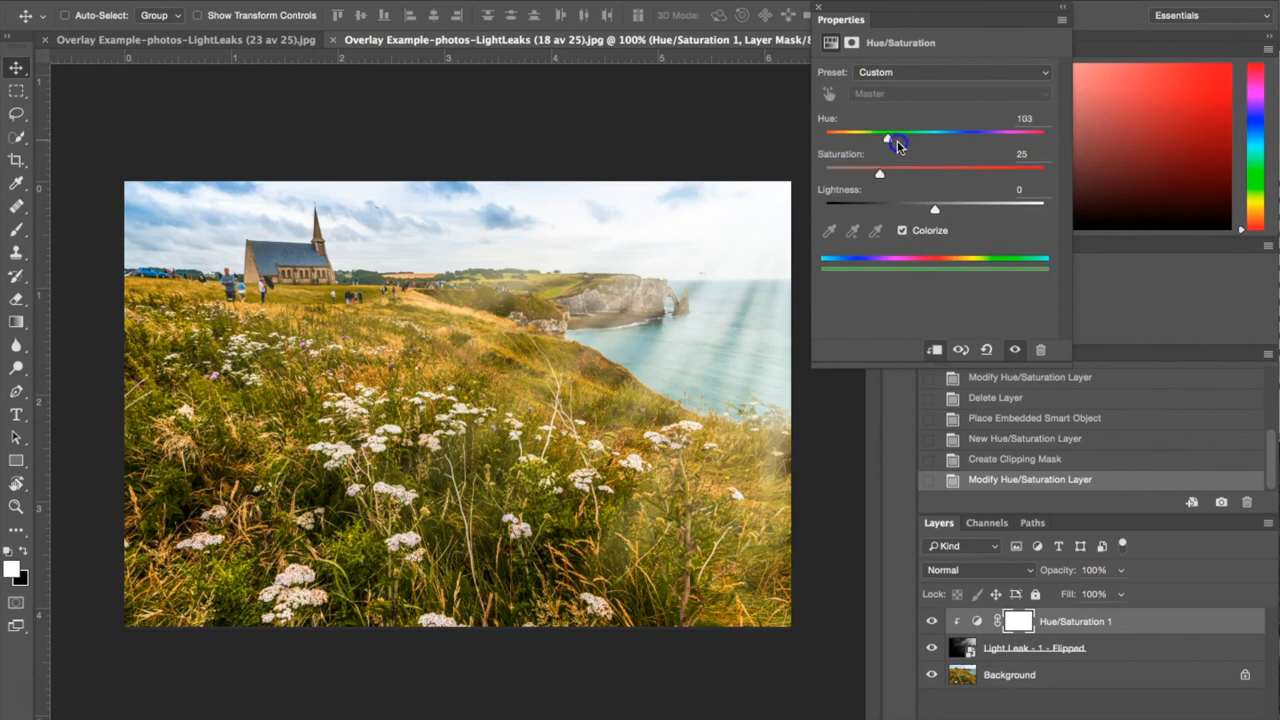
{"action": "left_click_drag", "start_coordinate": [893, 133], "coordinate": [935, 133]}
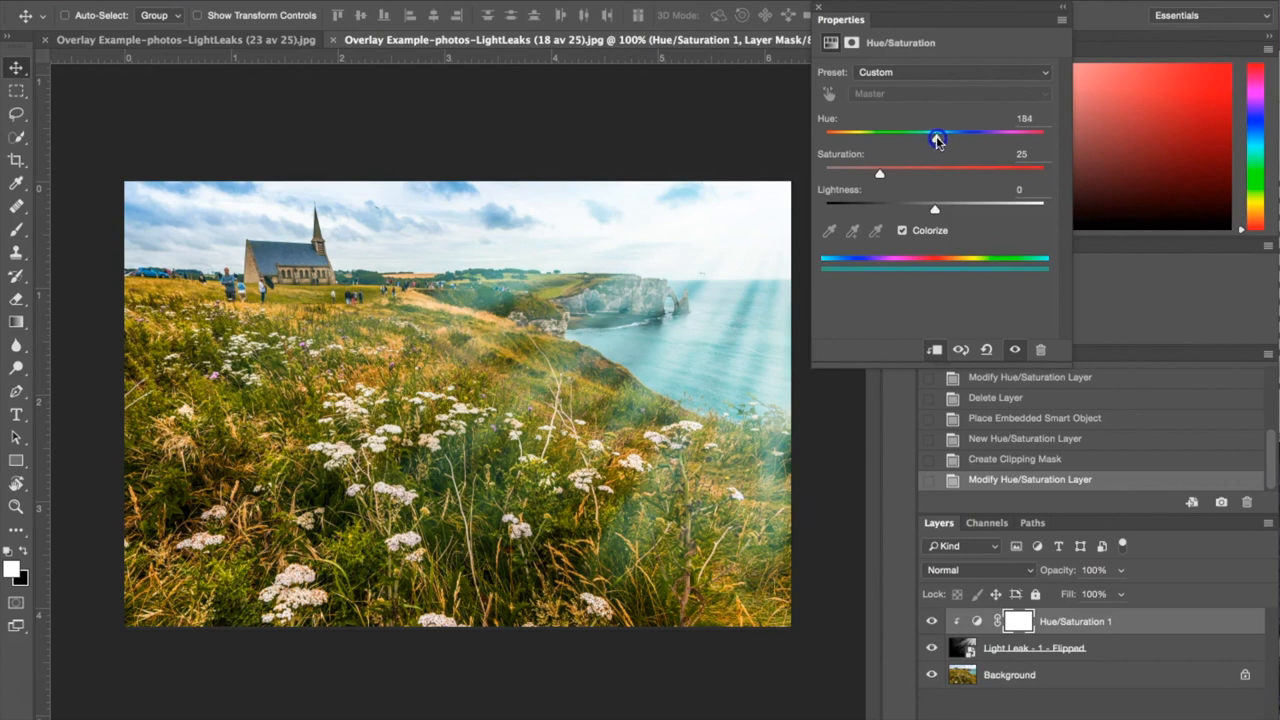
{"action": "left_click_drag", "start_coordinate": [934, 135], "coordinate": [940, 135]}
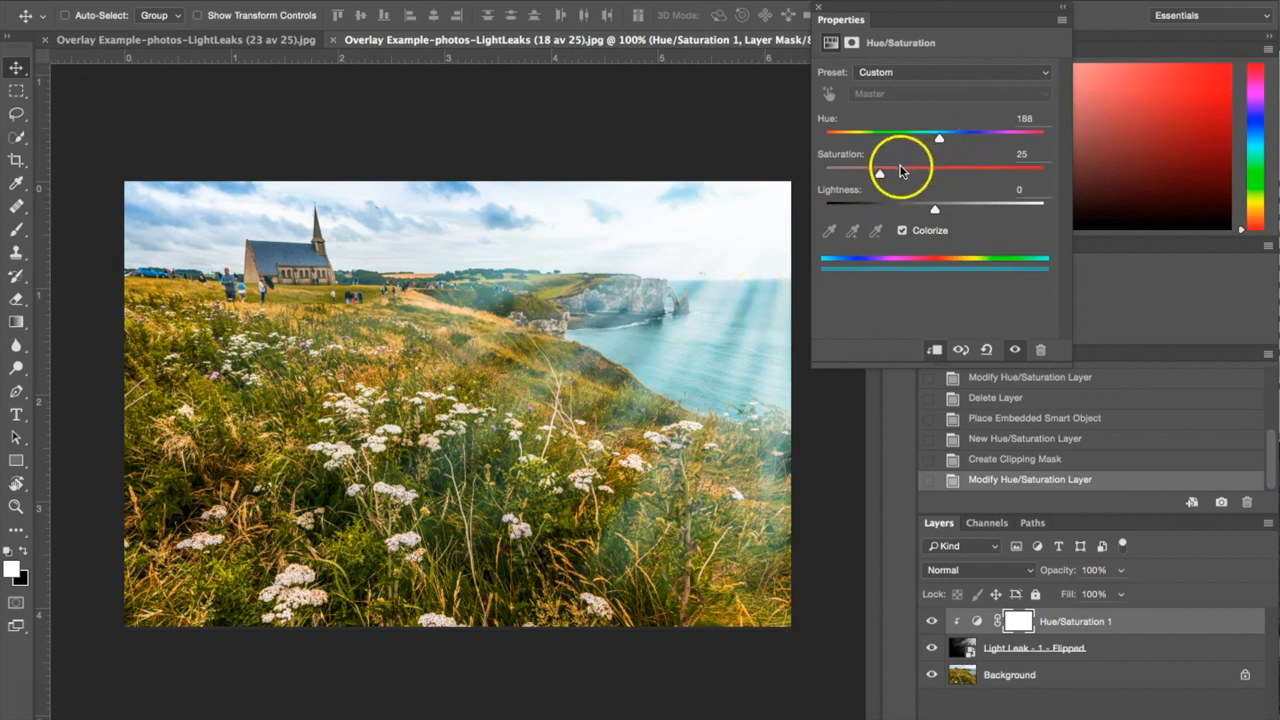
{"action": "left_click_drag", "start_coordinate": [878, 173], "coordinate": [892, 173]}
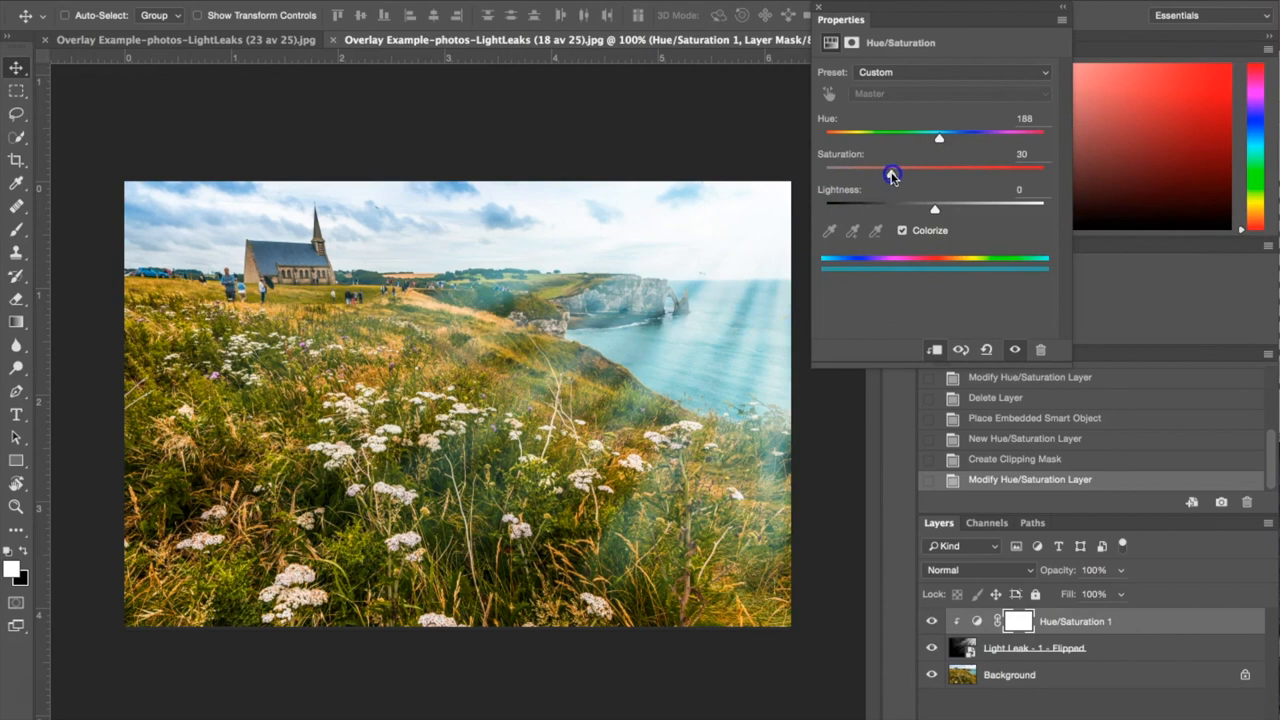
{"action": "left_click_drag", "start_coordinate": [890, 172], "coordinate": [898, 172]}
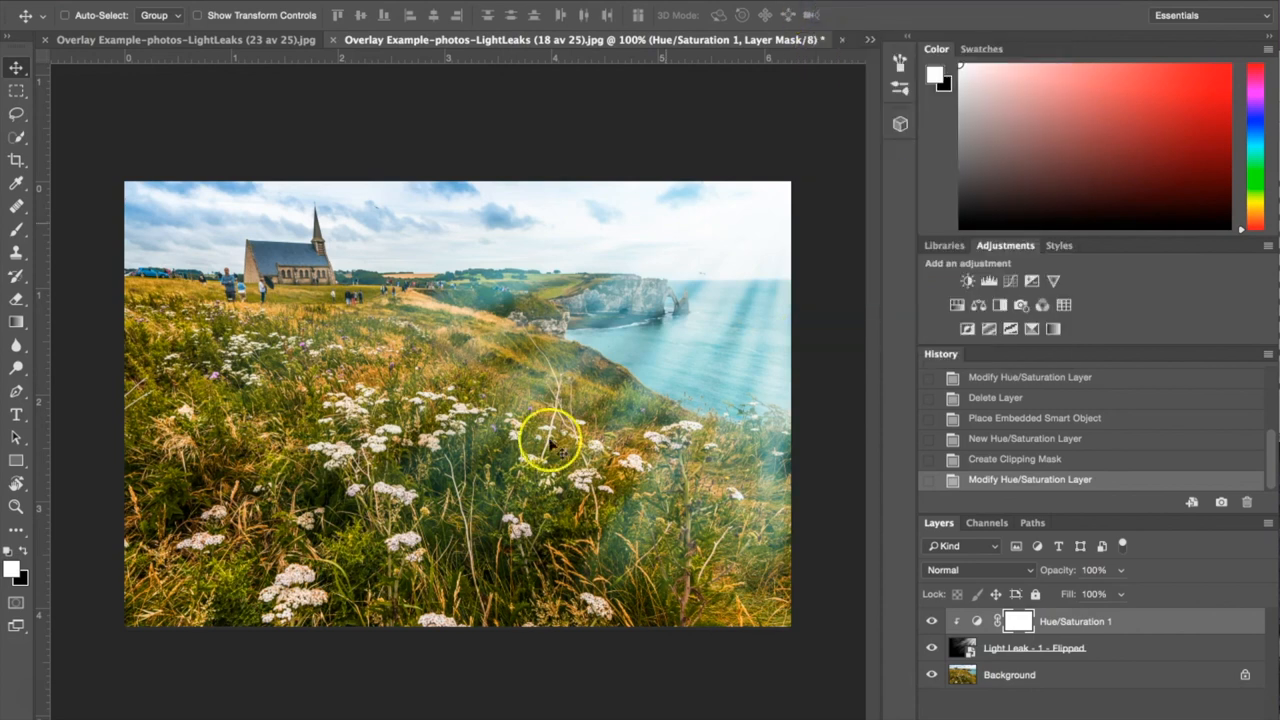
Toggle the light leak layer's visibility to compare the blue effect.
{"action": "left_click", "coordinate": [931, 648]}
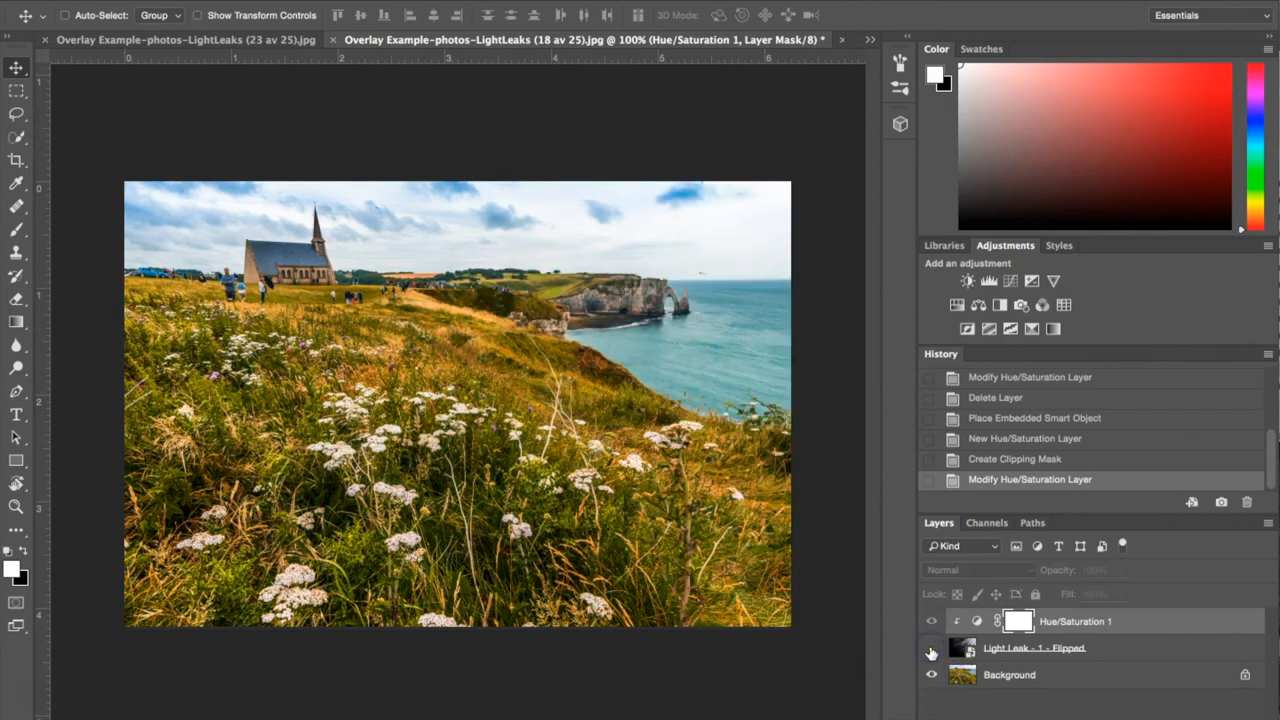
{"action": "left_click", "coordinate": [931, 648]}
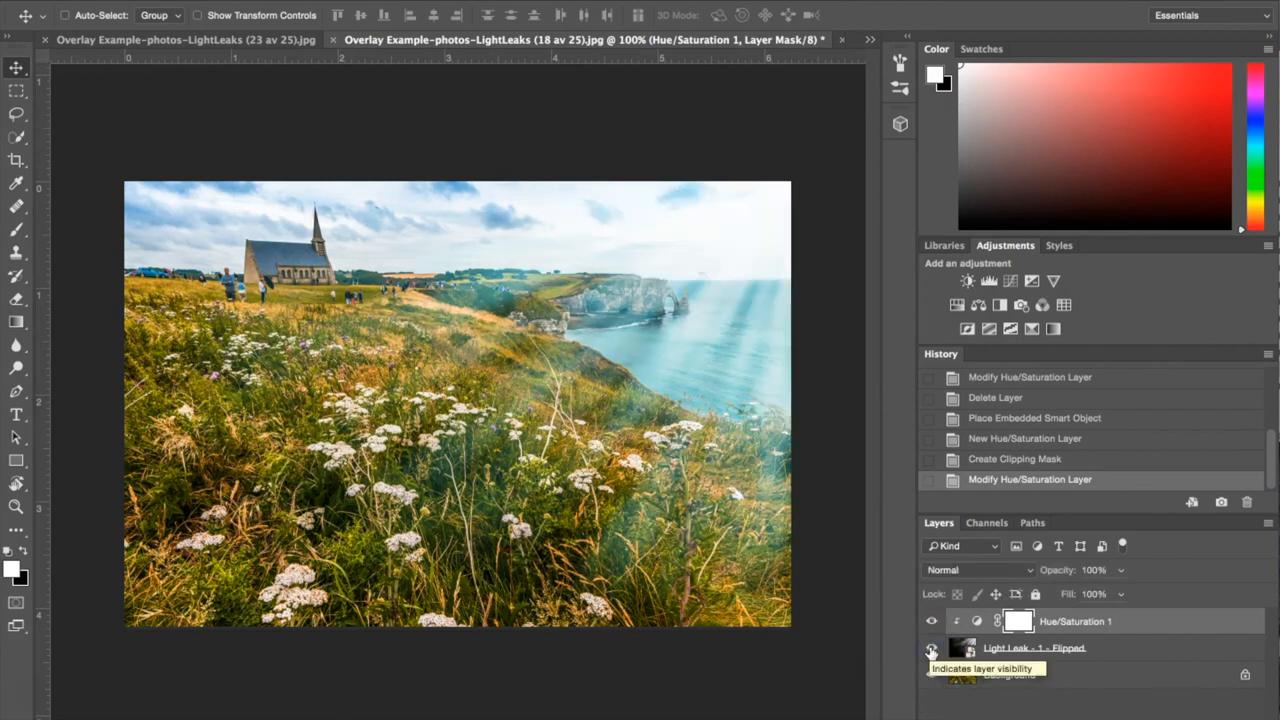
{"action": "left_click", "coordinate": [930, 650]}
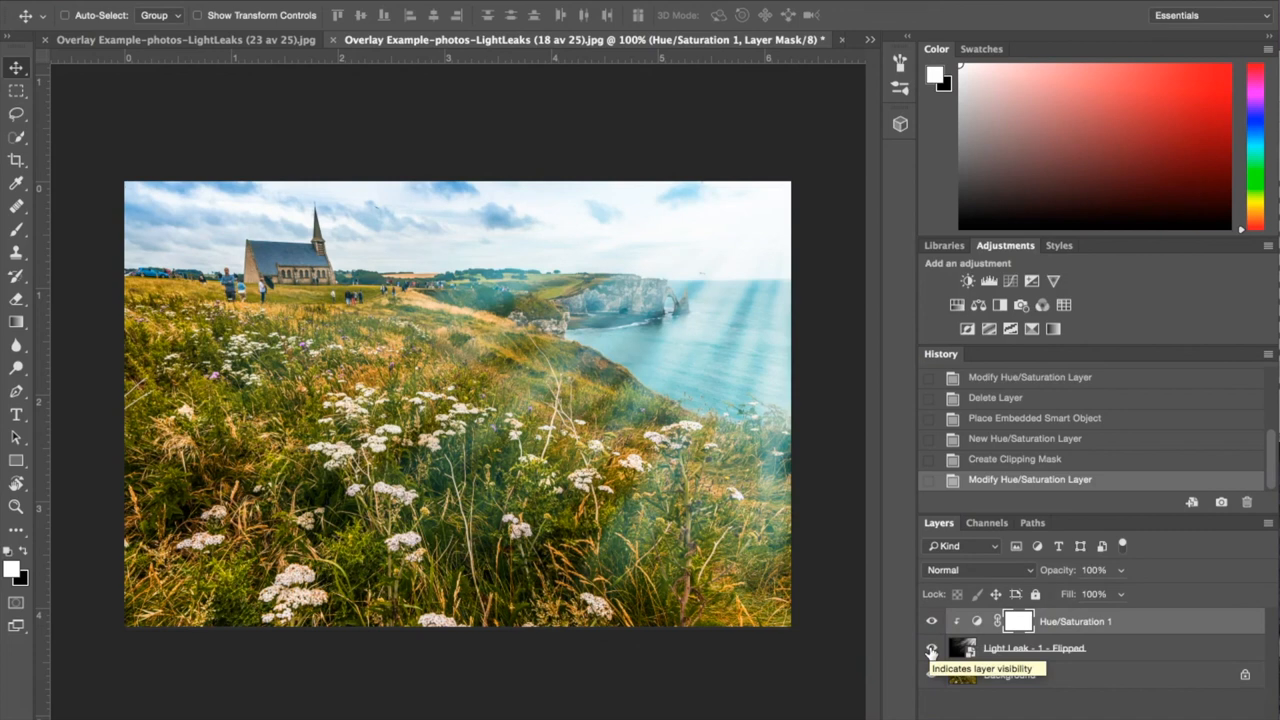